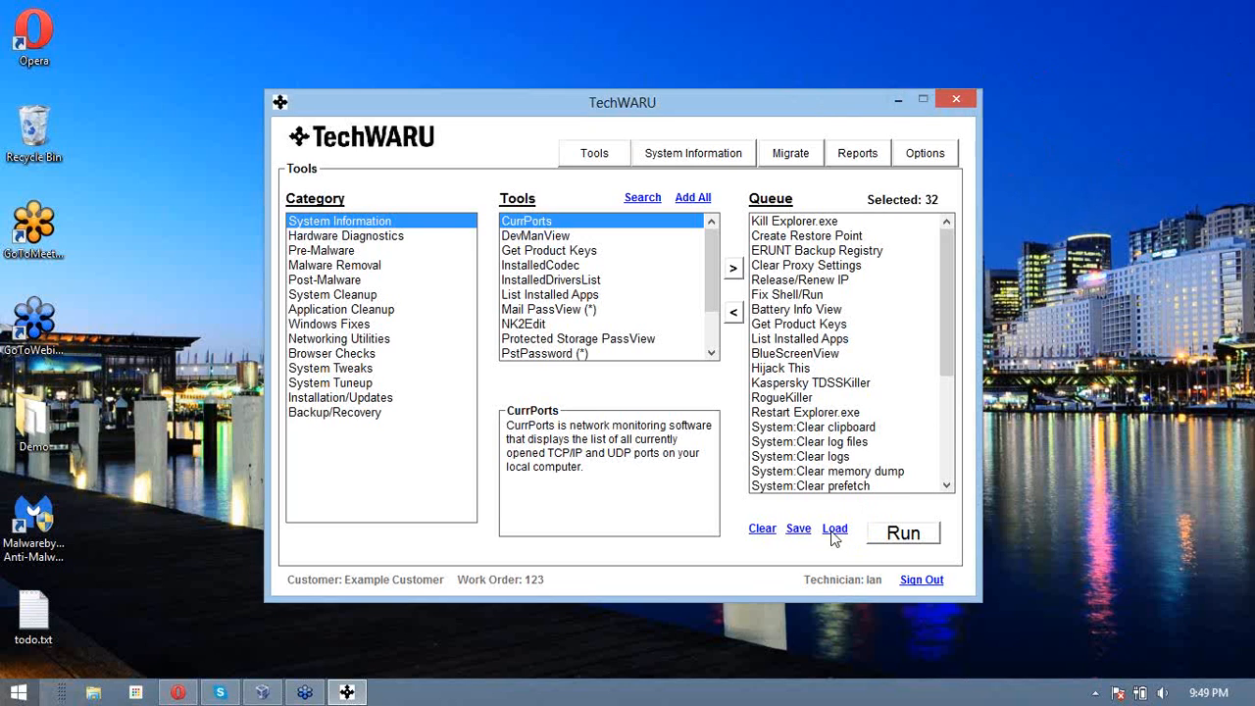
- Load the RepairTech Malware Removal Preset, filling the queue with its 32 tools
left_click(836, 530)
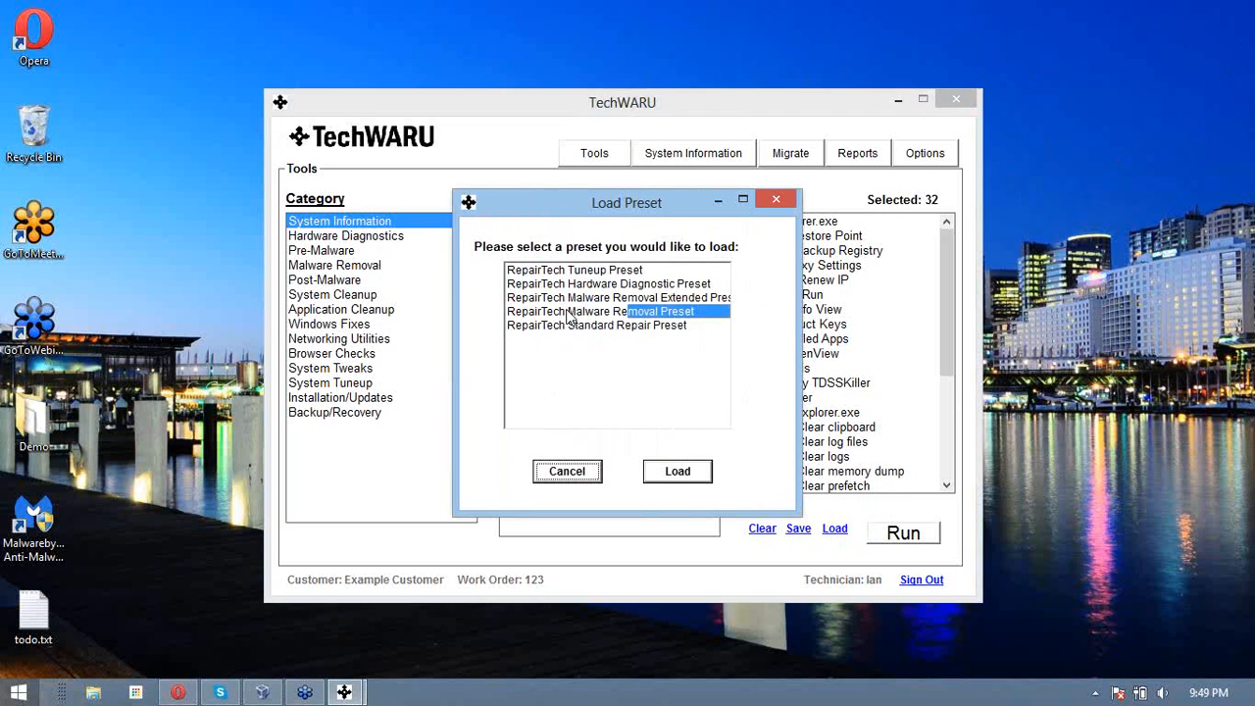
left_click(600, 310)
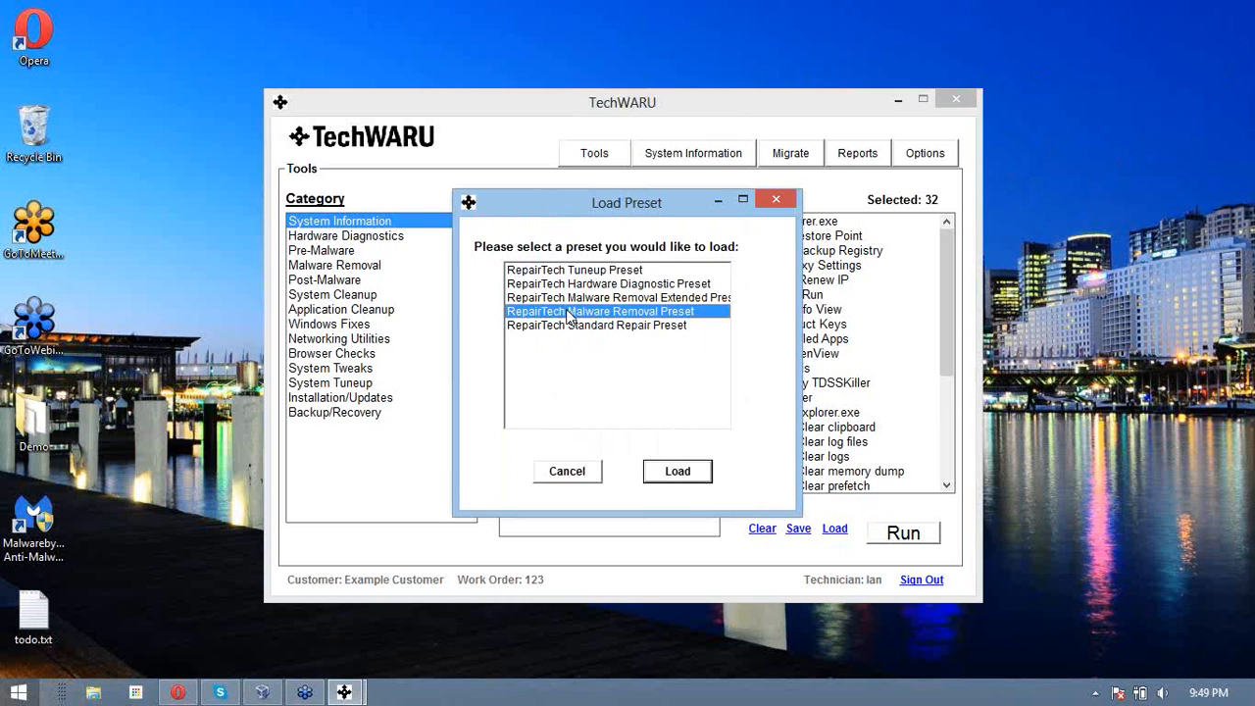
left_click(676, 471)
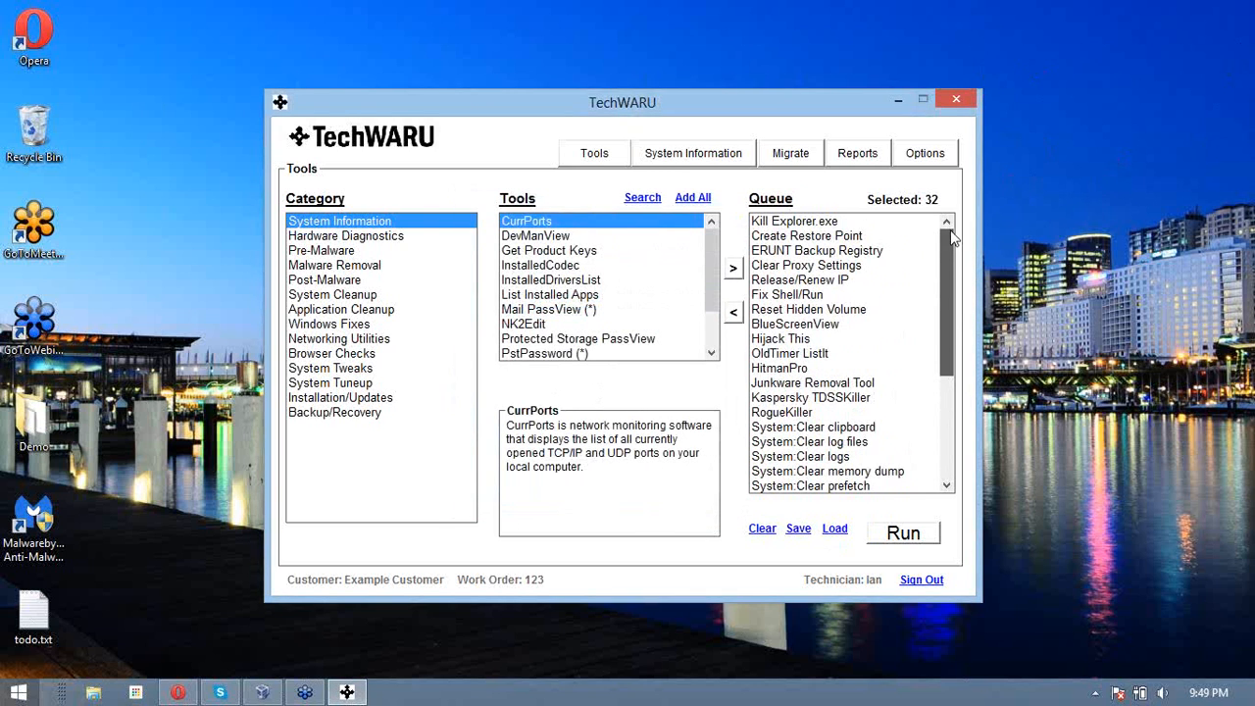
scroll("down", 3)
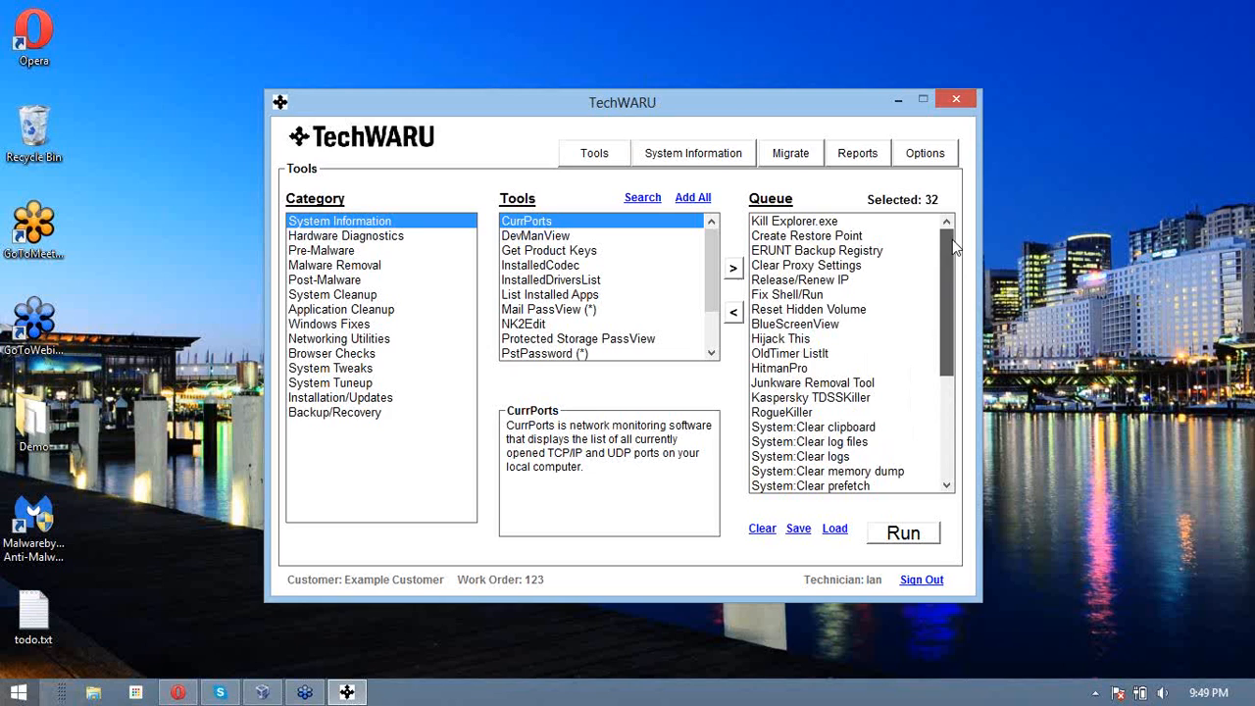
mouse_move(859, 325)
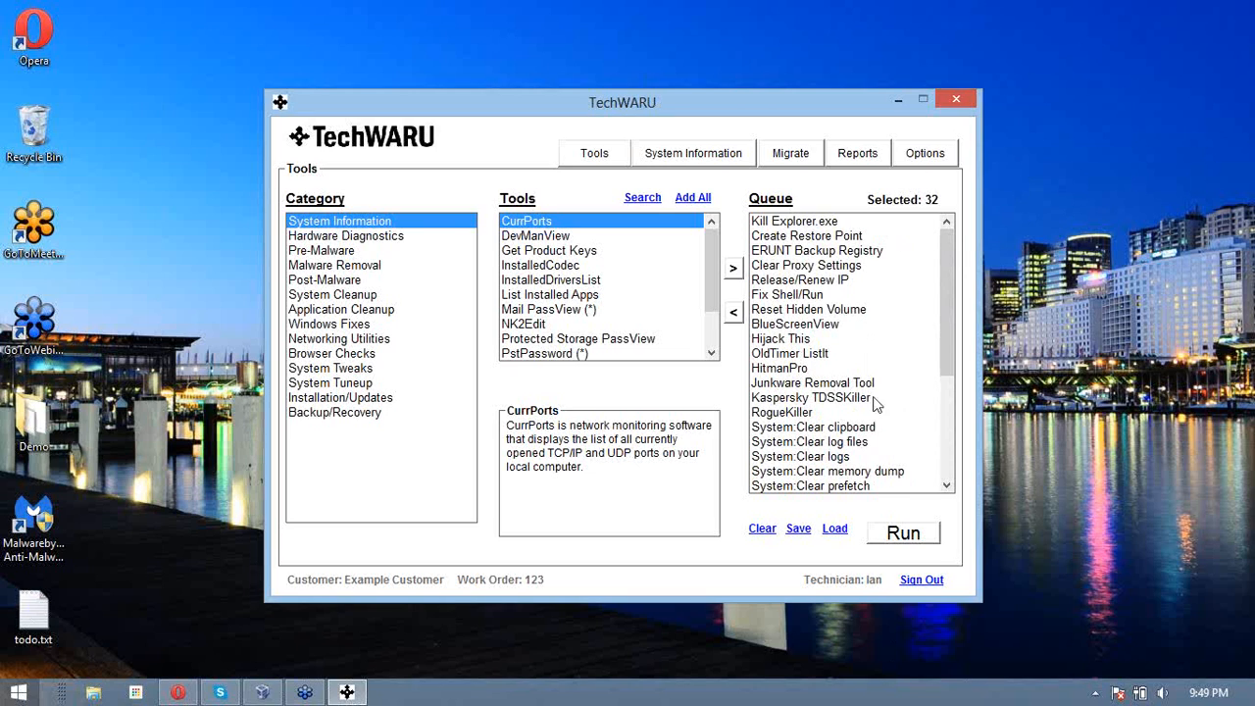
mouse_move(938, 269)
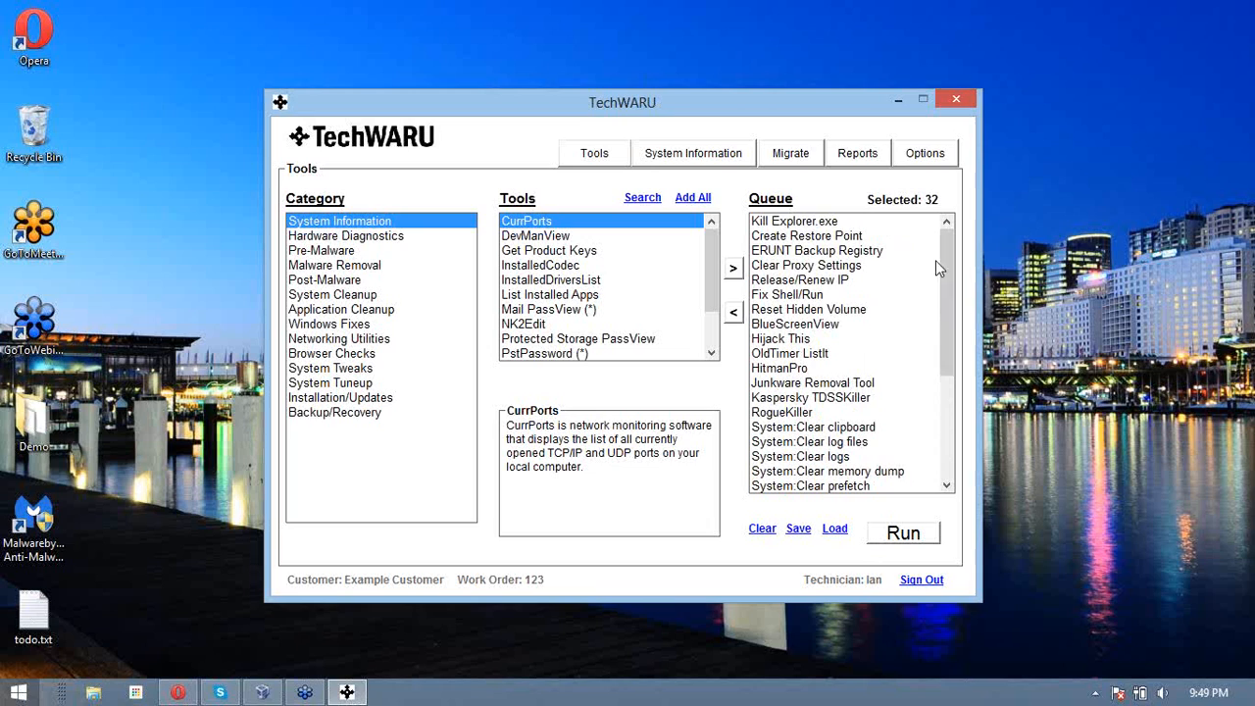
left_click(794, 219)
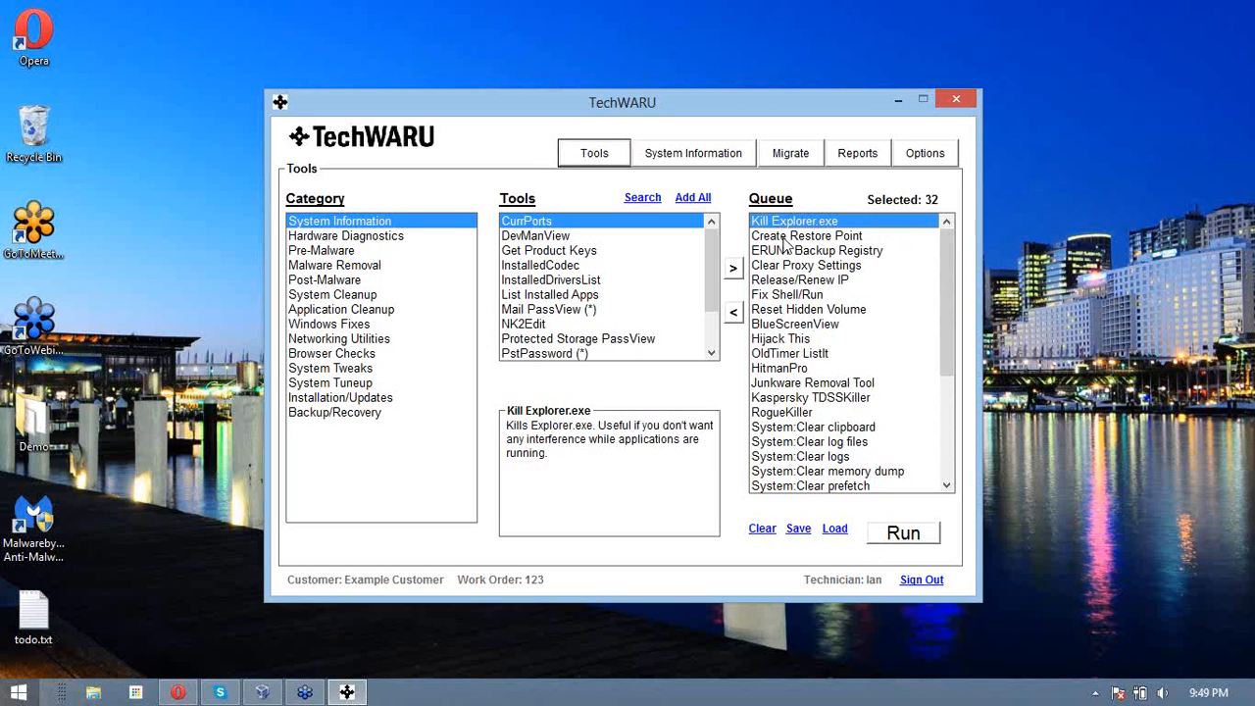
mouse_move(62, 655)
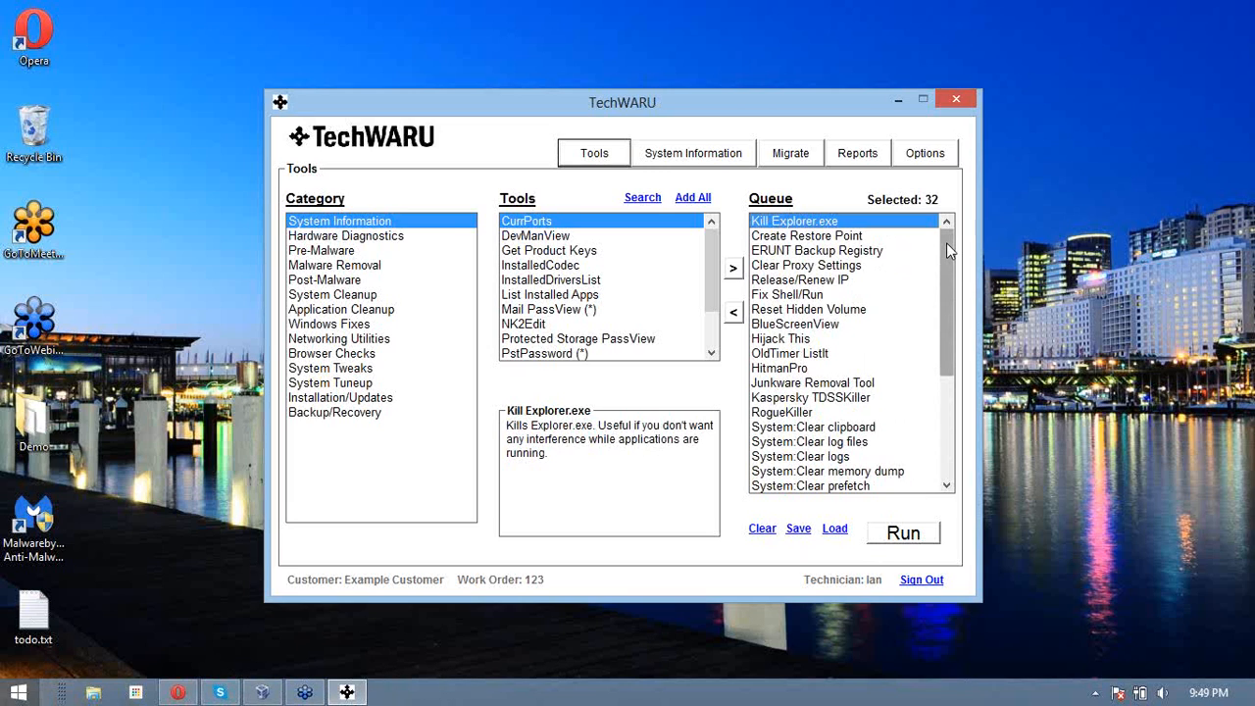
mouse_move(678, 421)
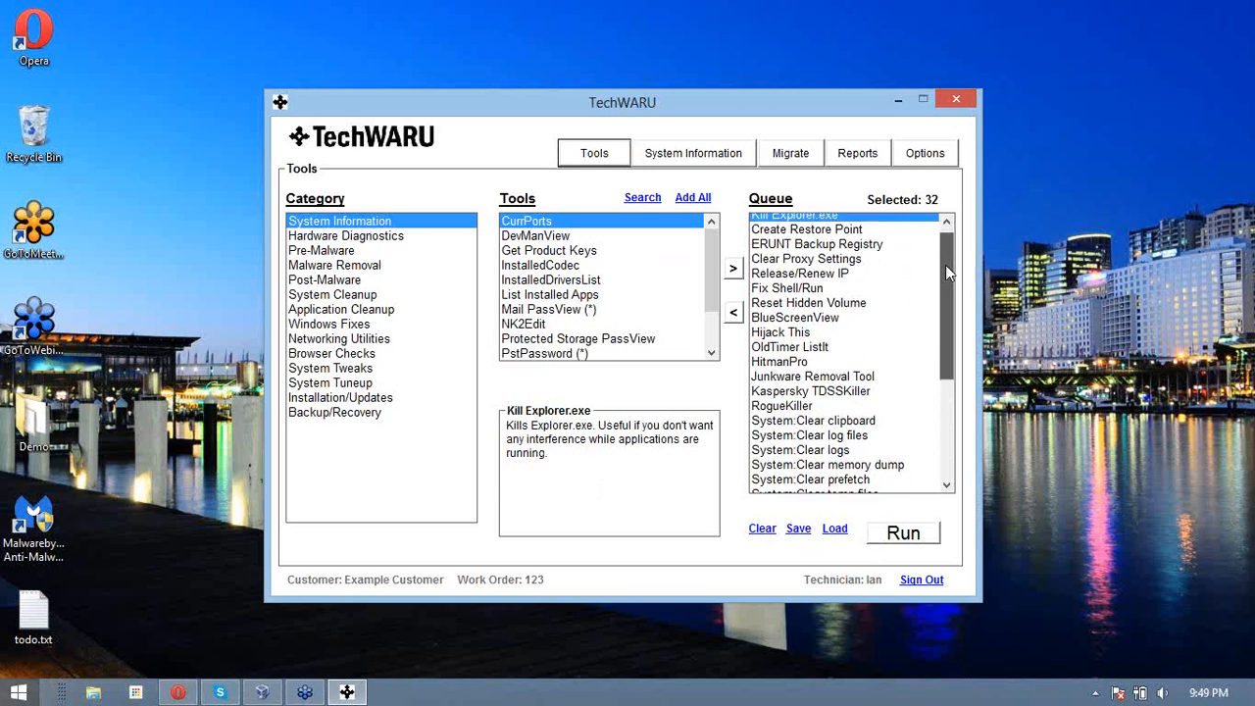
left_click(806, 235)
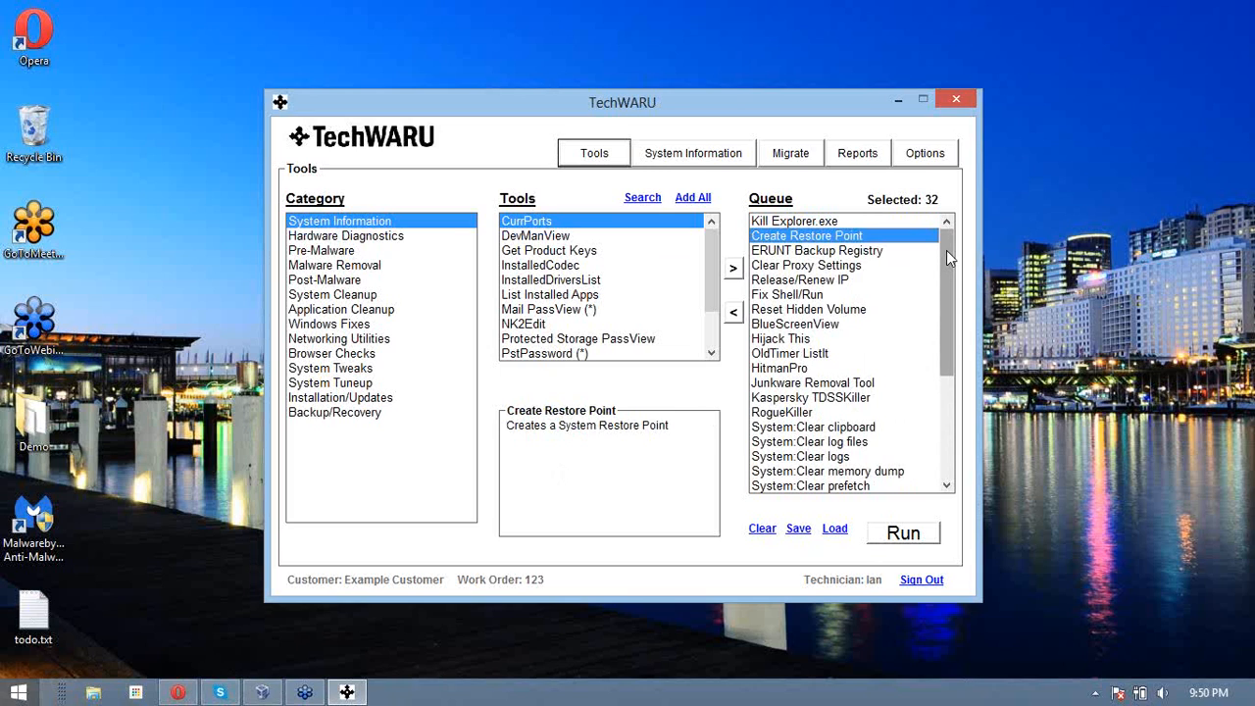
left_click(816, 251)
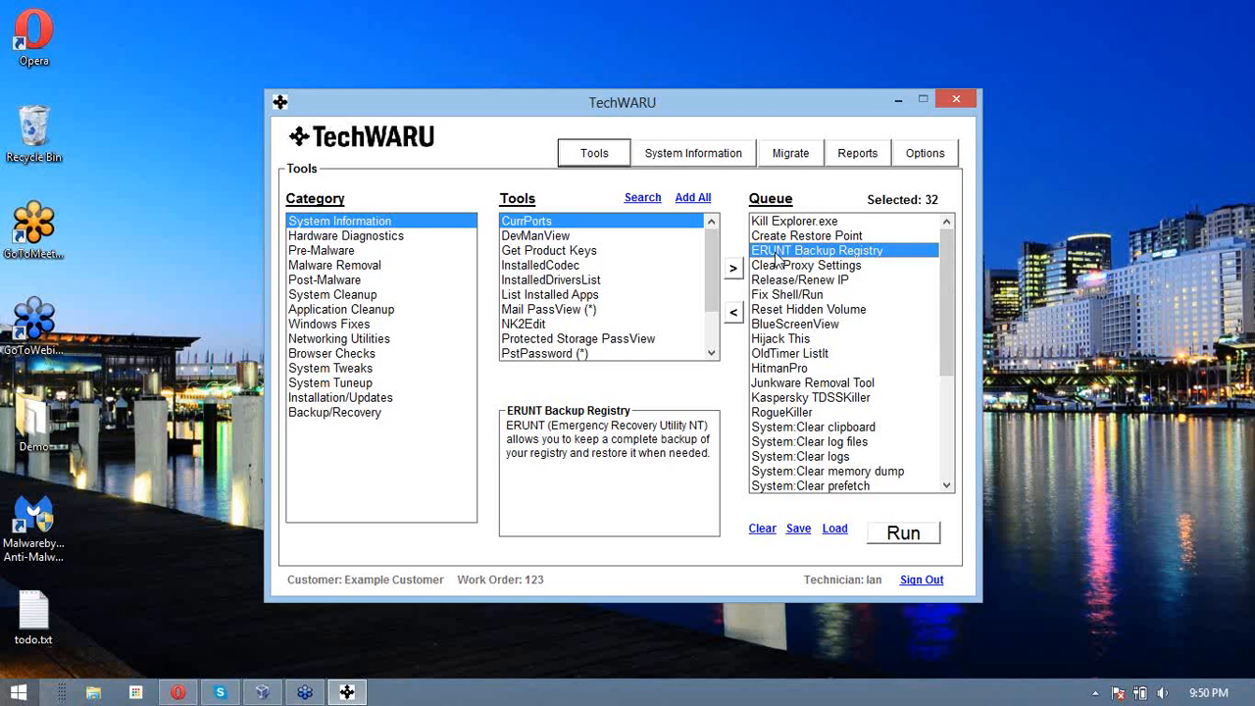
scroll("down", 3)
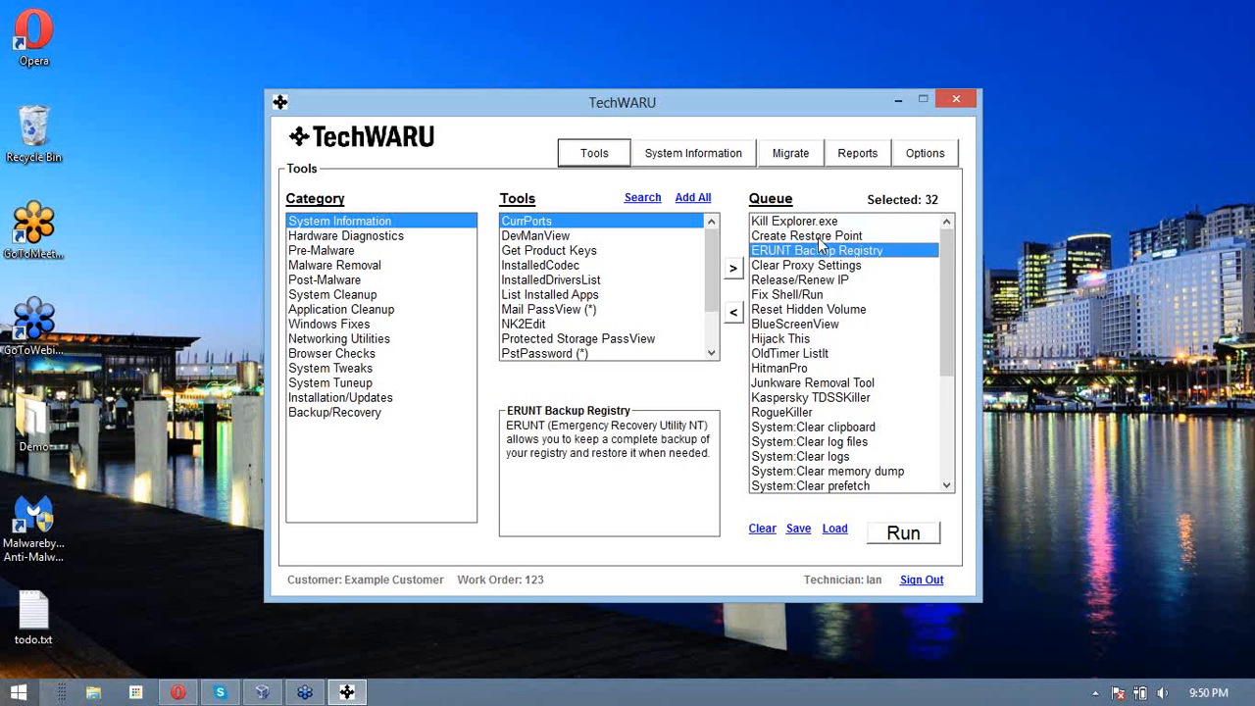
scroll("down", 3)
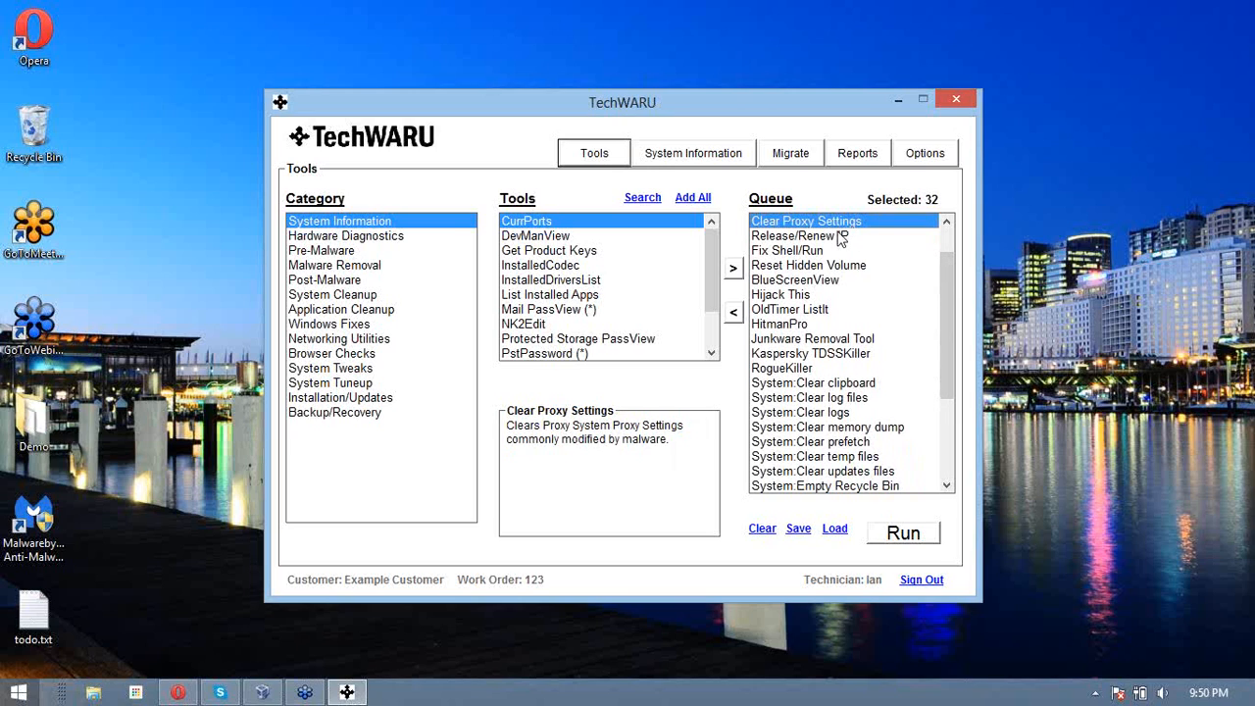
mouse_move(833, 239)
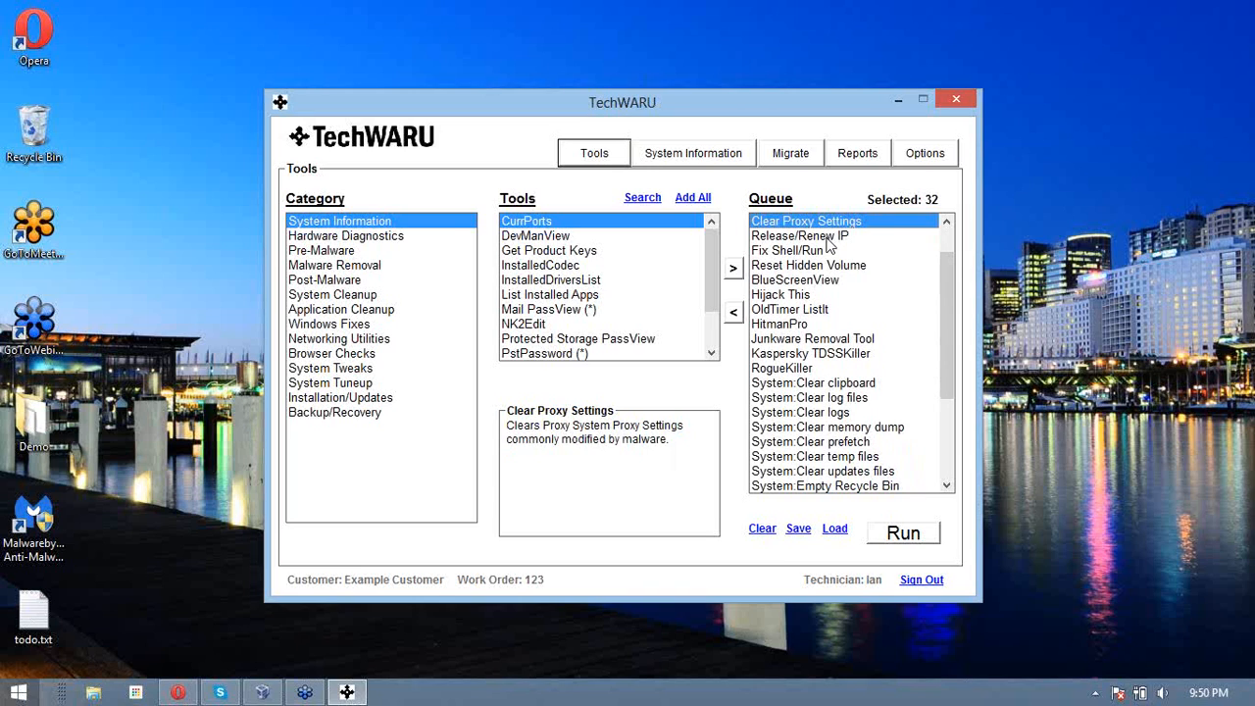
mouse_move(827, 245)
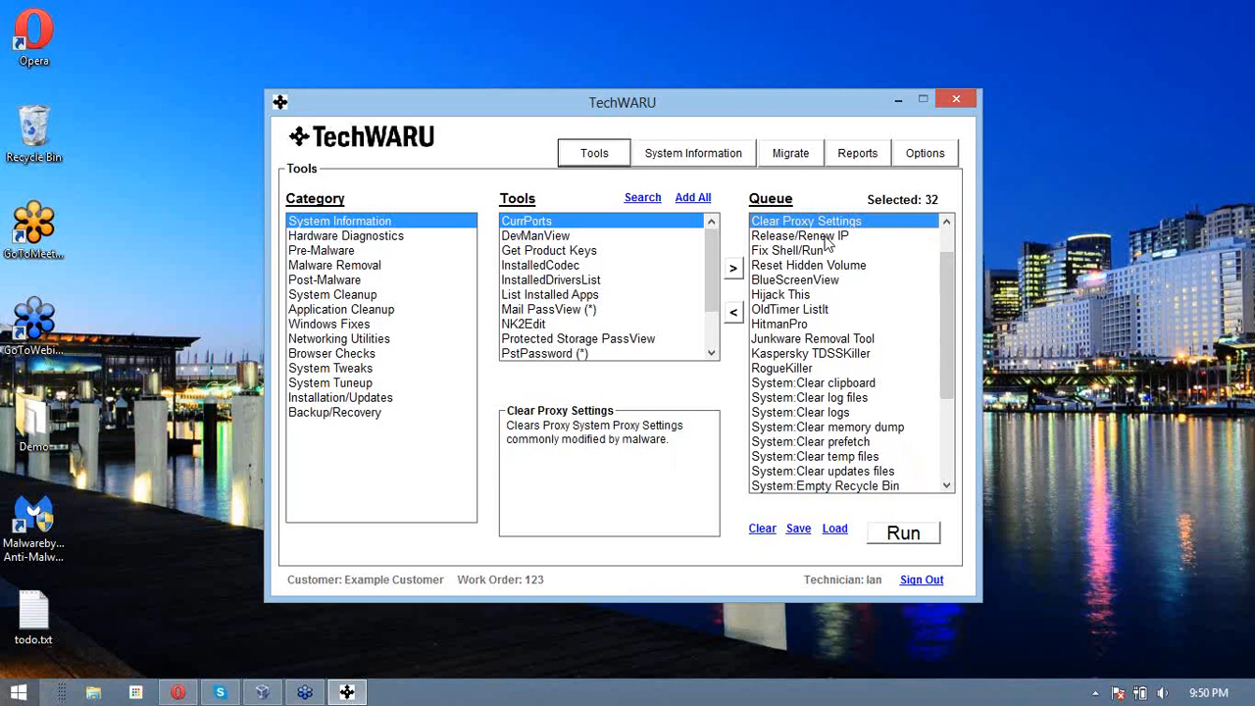
mouse_move(796, 290)
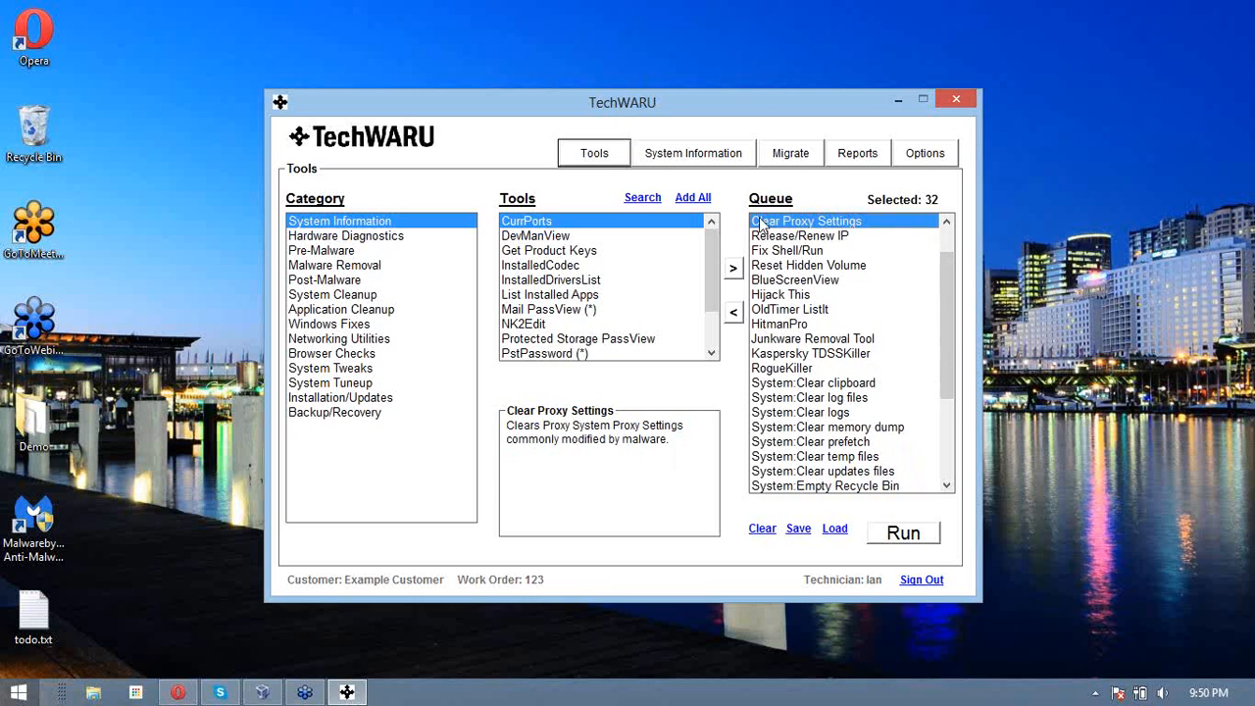
mouse_move(802, 240)
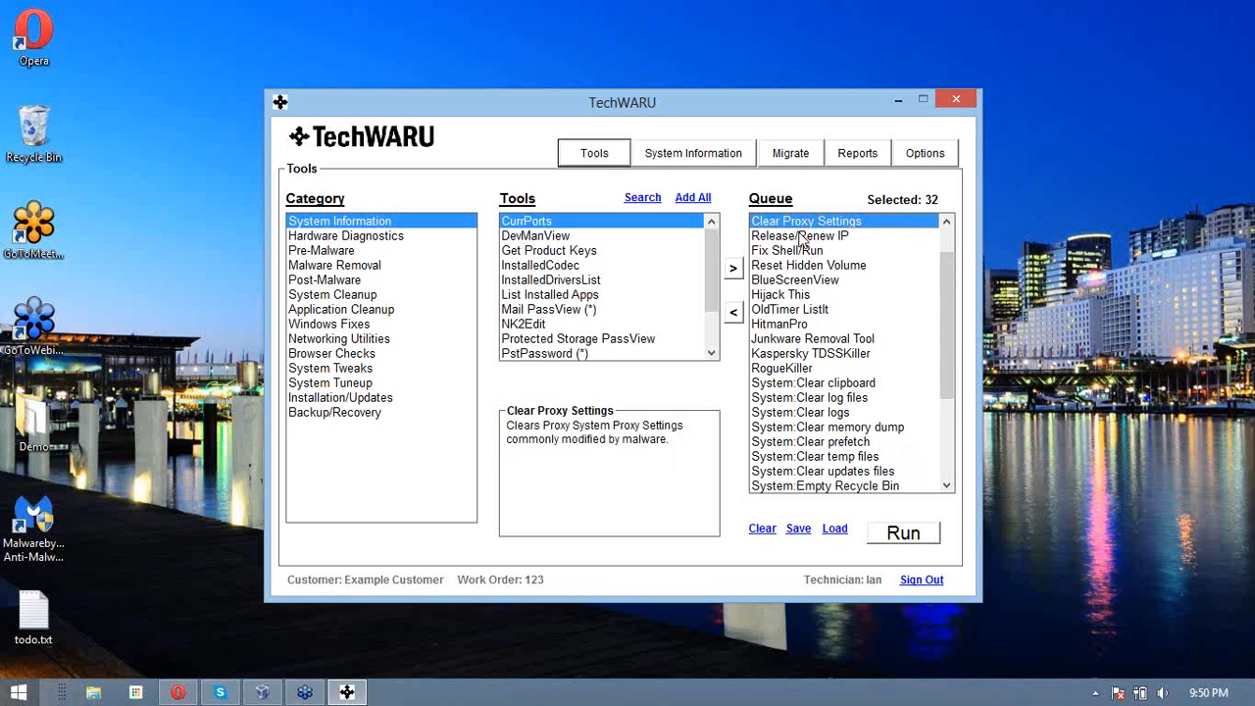
left_click(800, 235)
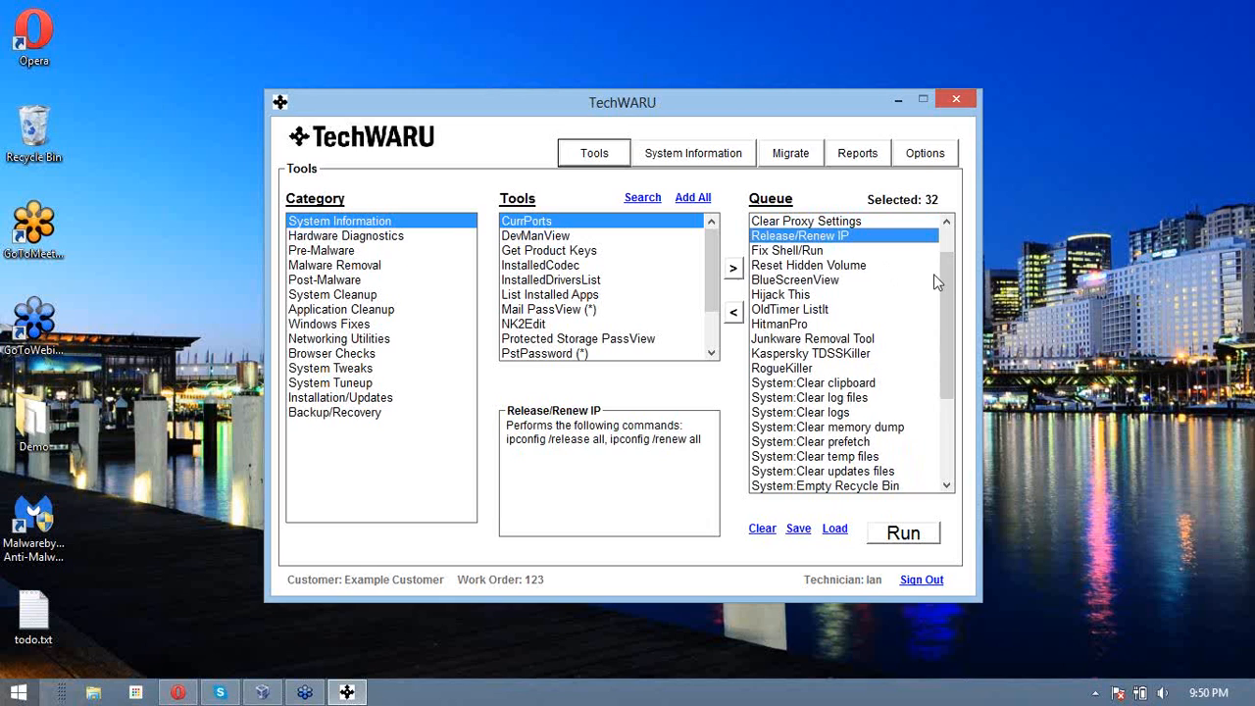
scroll("down", 3)
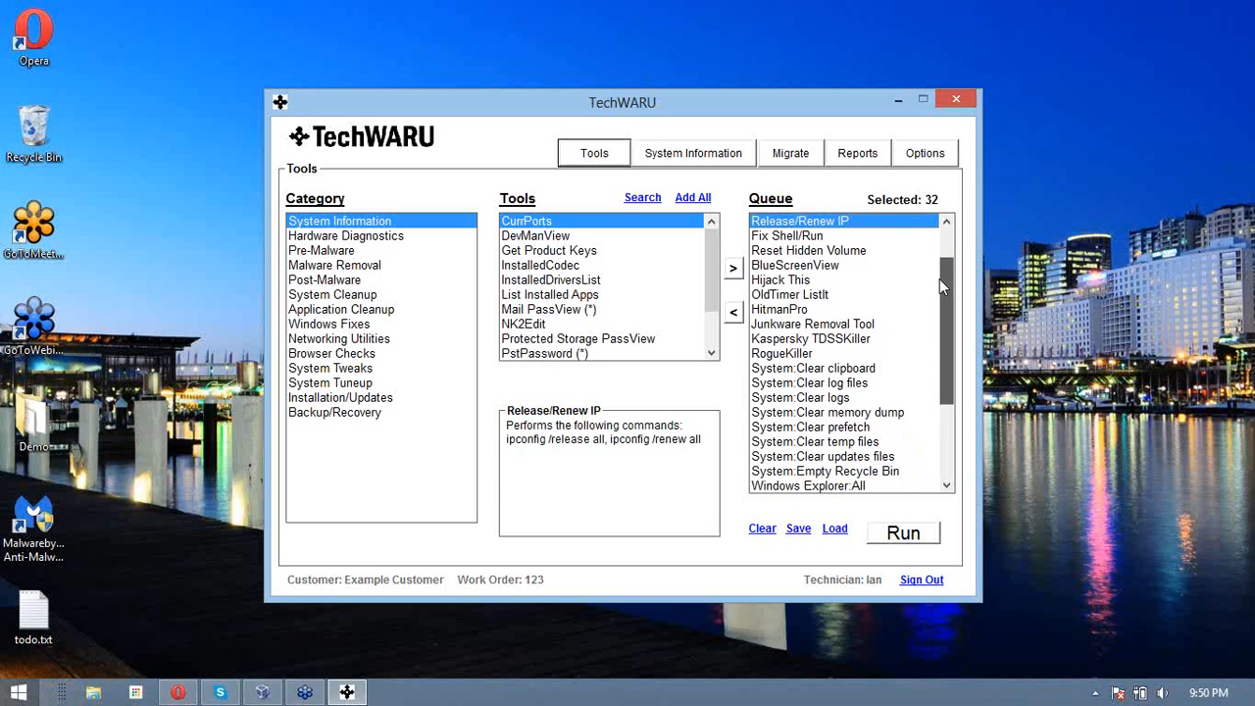
left_click(806, 235)
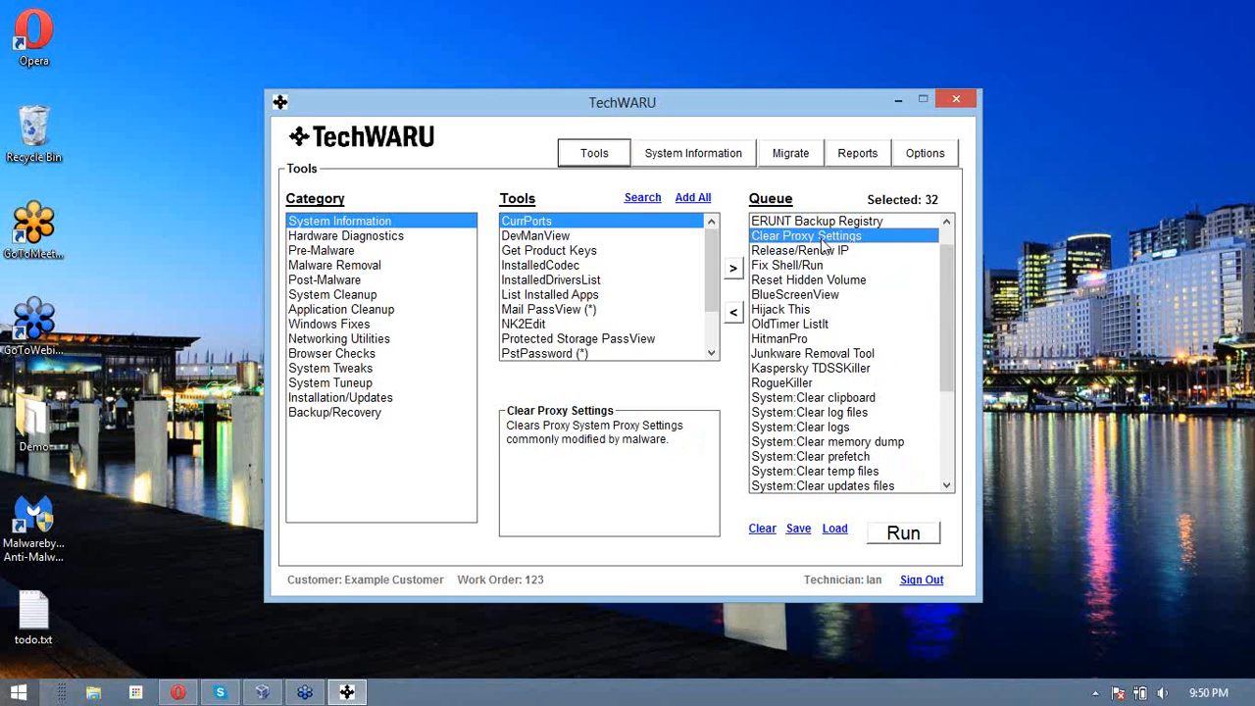
left_click(800, 251)
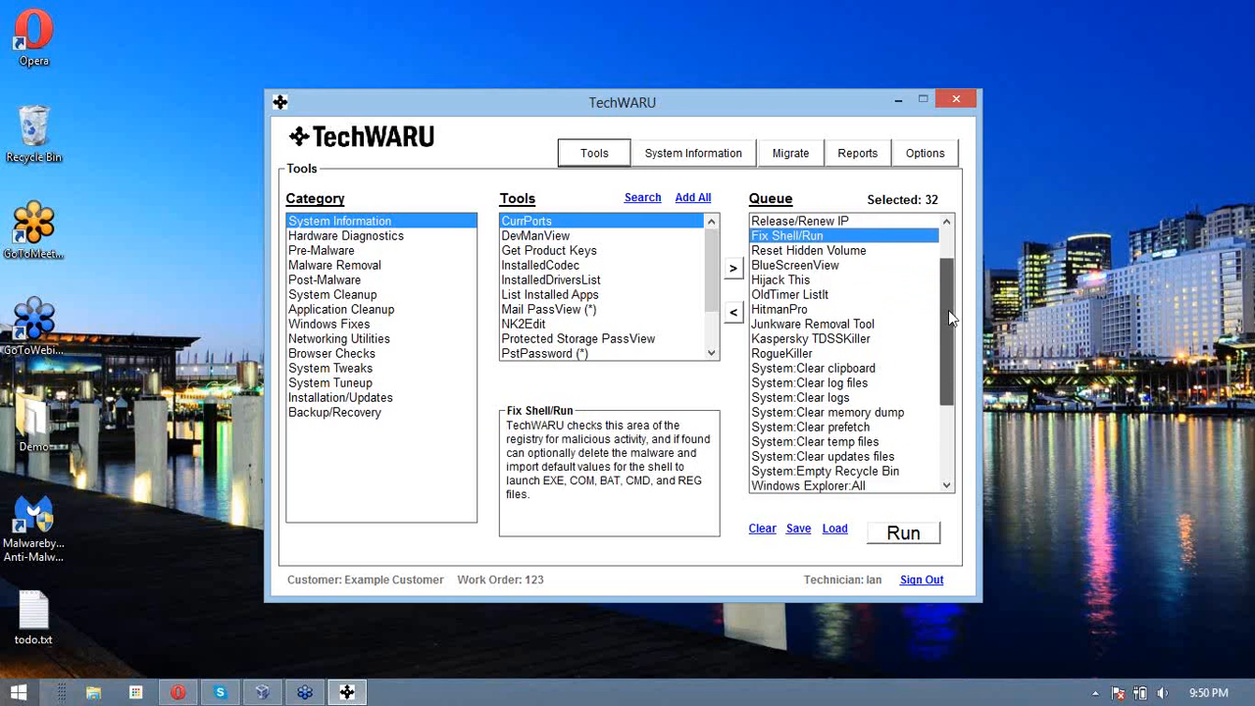
scroll("down", 3)
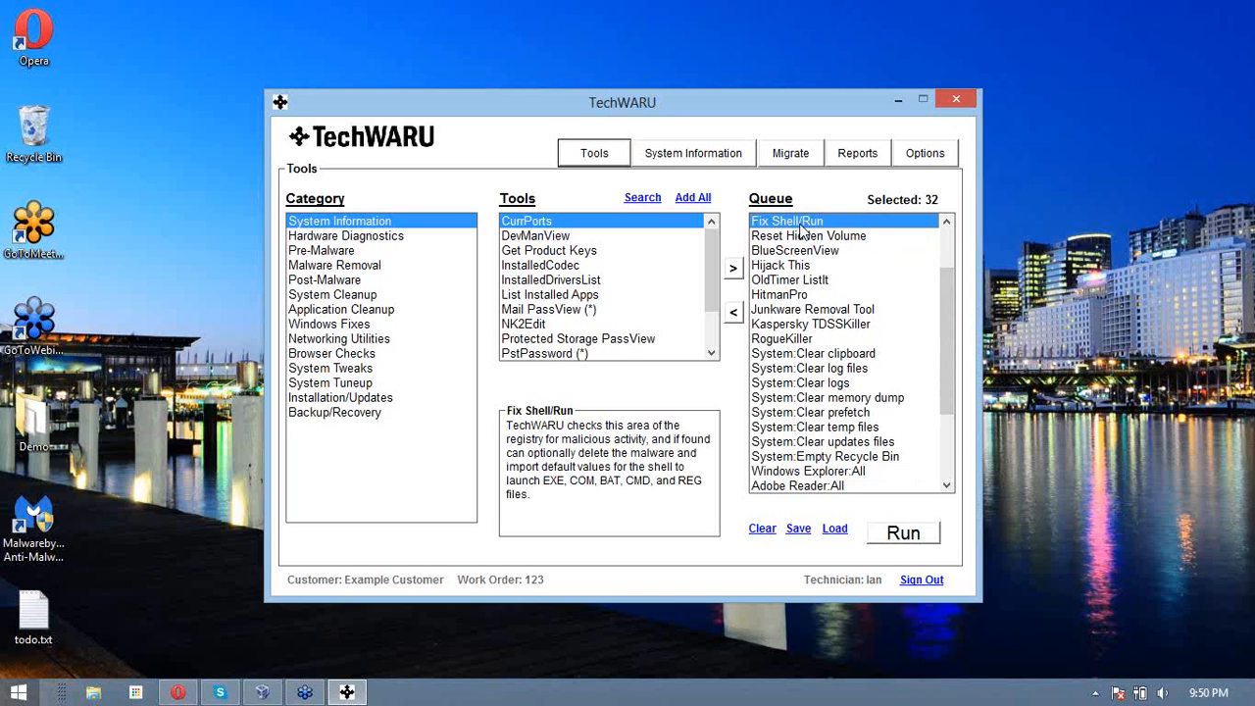
mouse_move(619, 449)
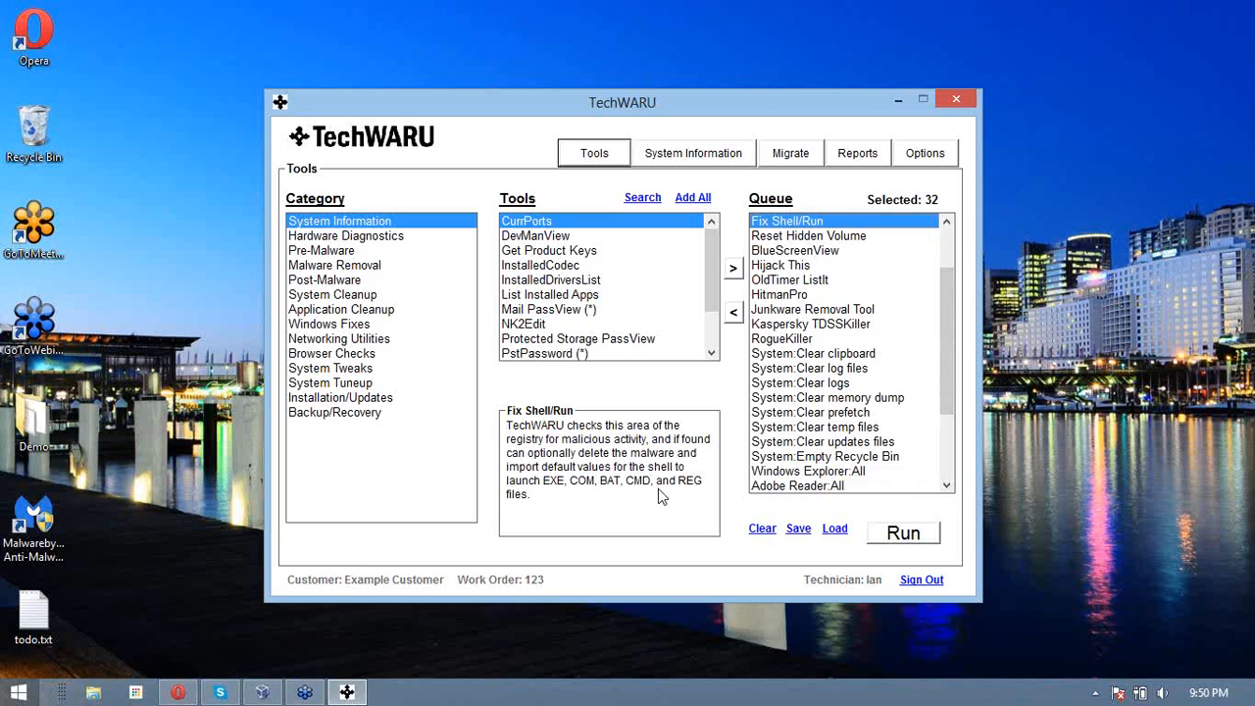
mouse_move(820, 238)
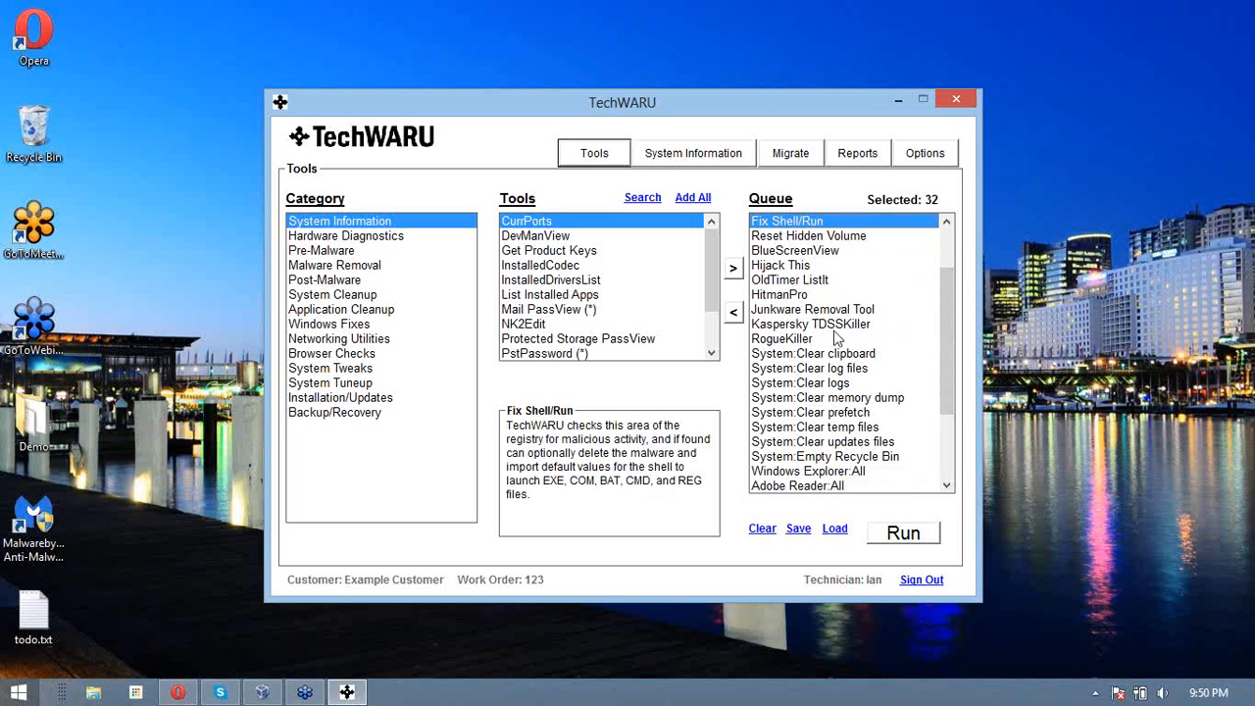
- Review descriptions of RogueKiller, BlueScreenView, Hijack This, OldTimer ListIt and HitmanPro
left_click(781, 337)
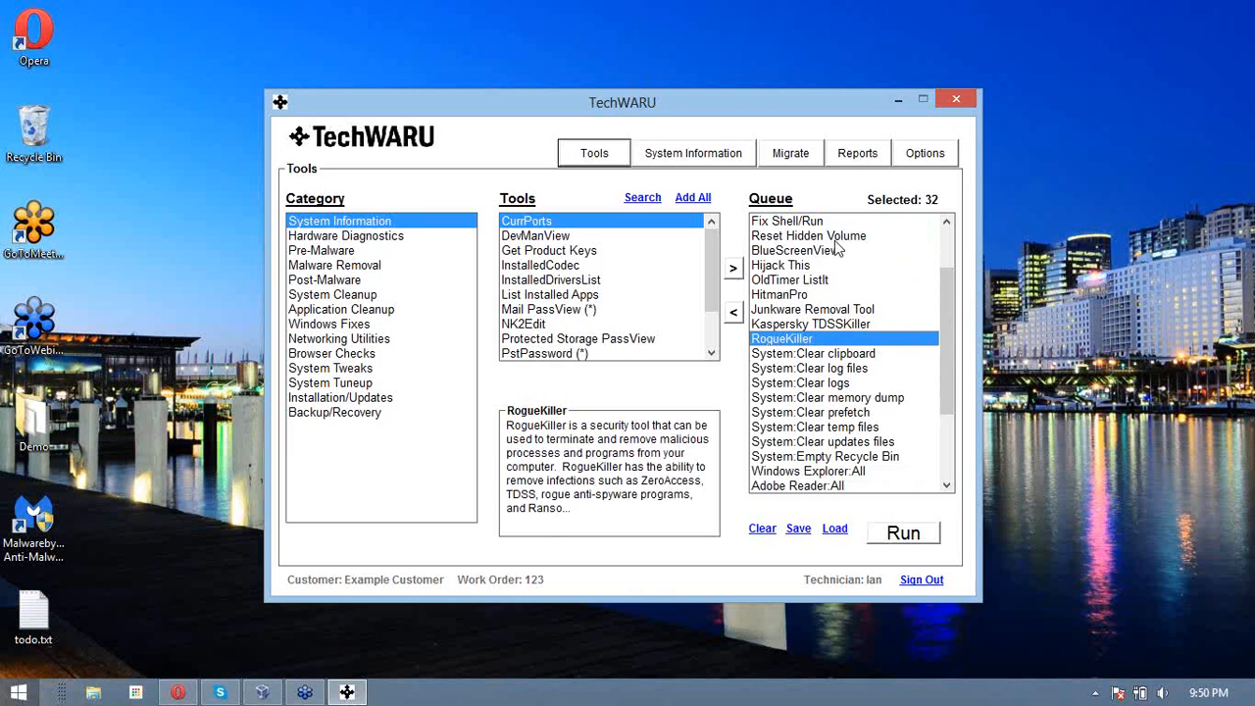
left_click(808, 235)
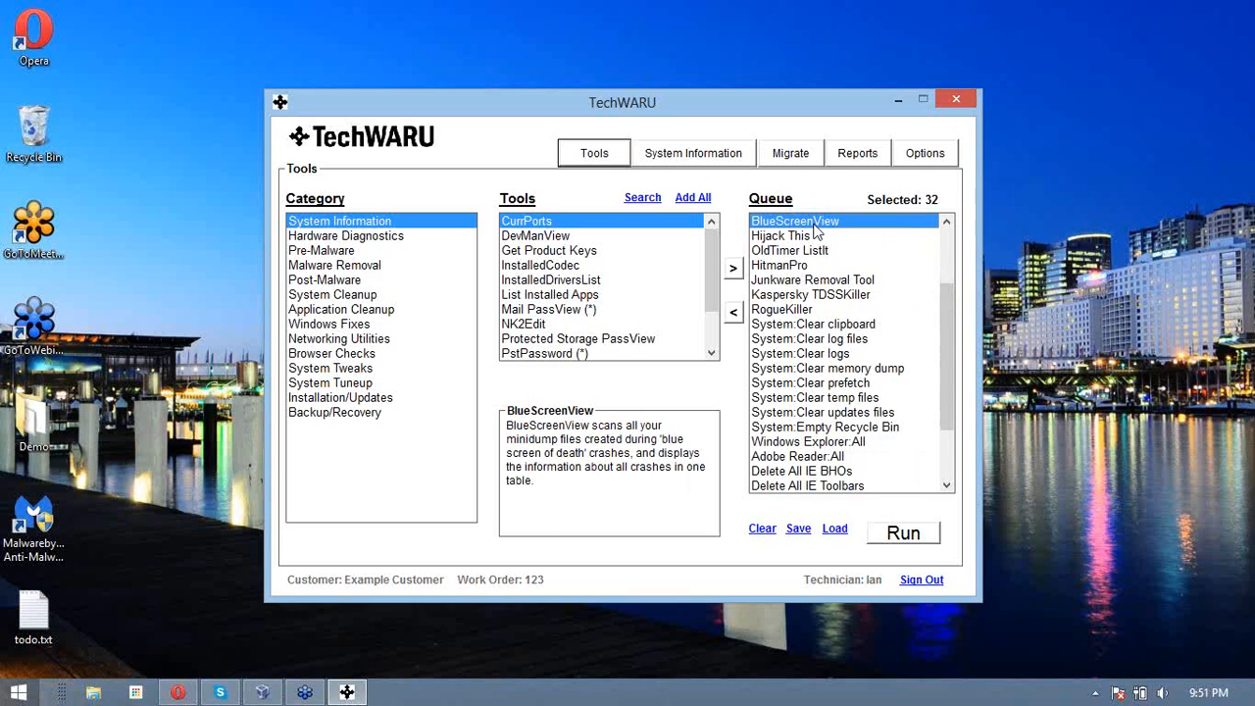
mouse_move(807, 231)
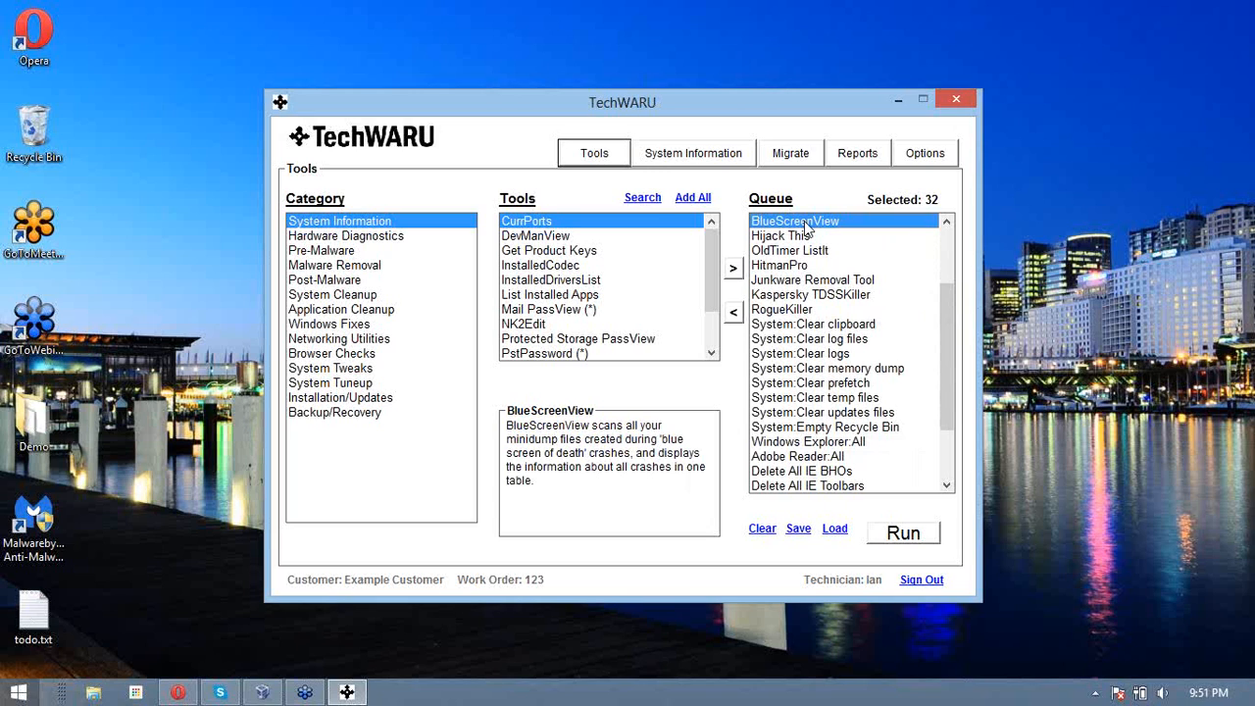
left_click(780, 235)
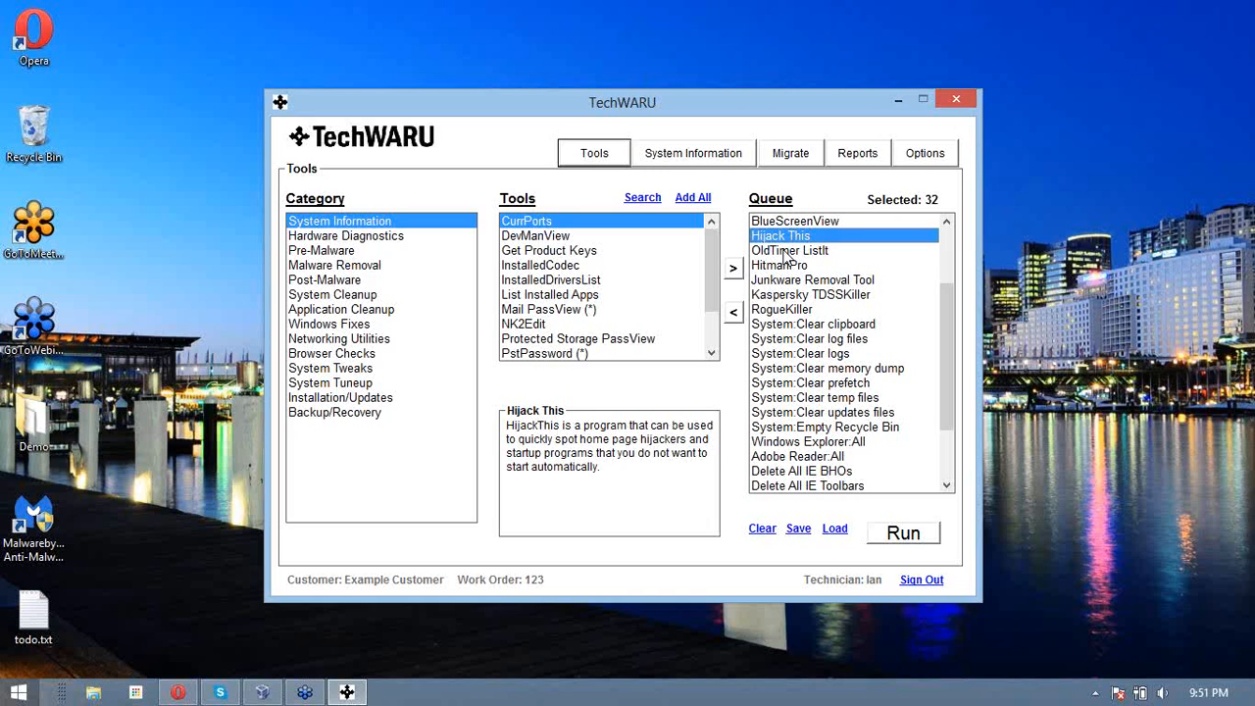
mouse_move(773, 259)
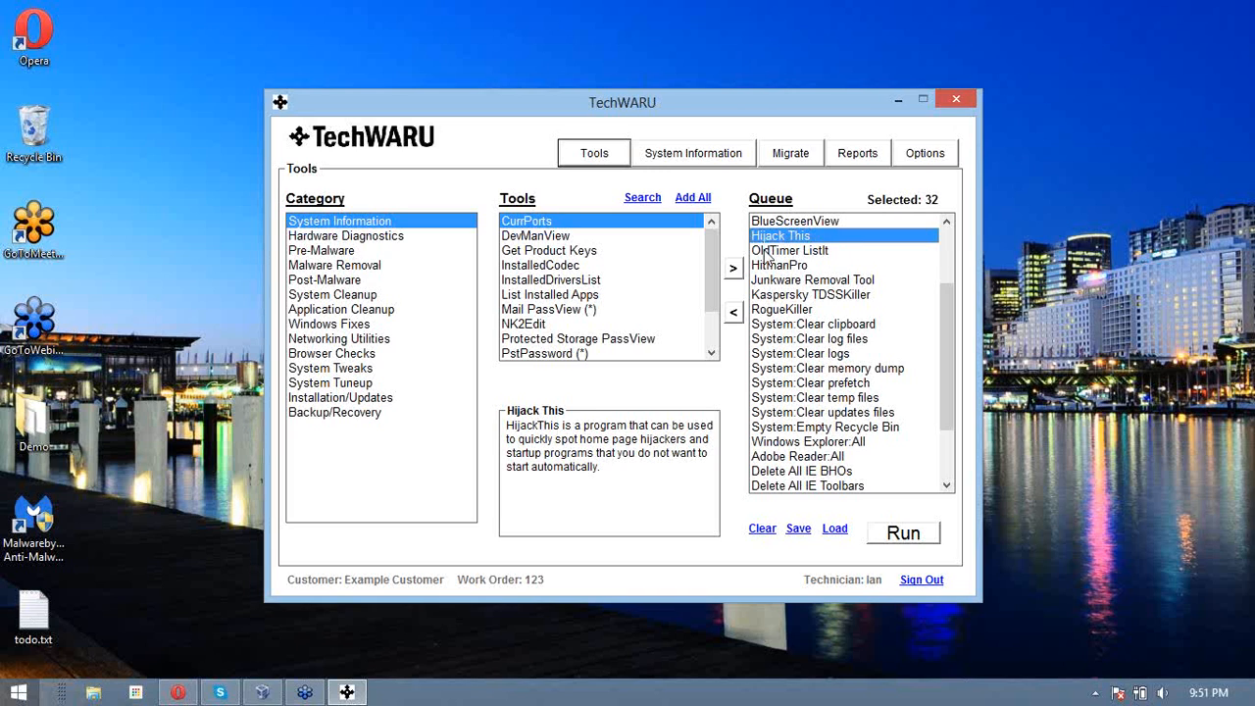
left_click(789, 251)
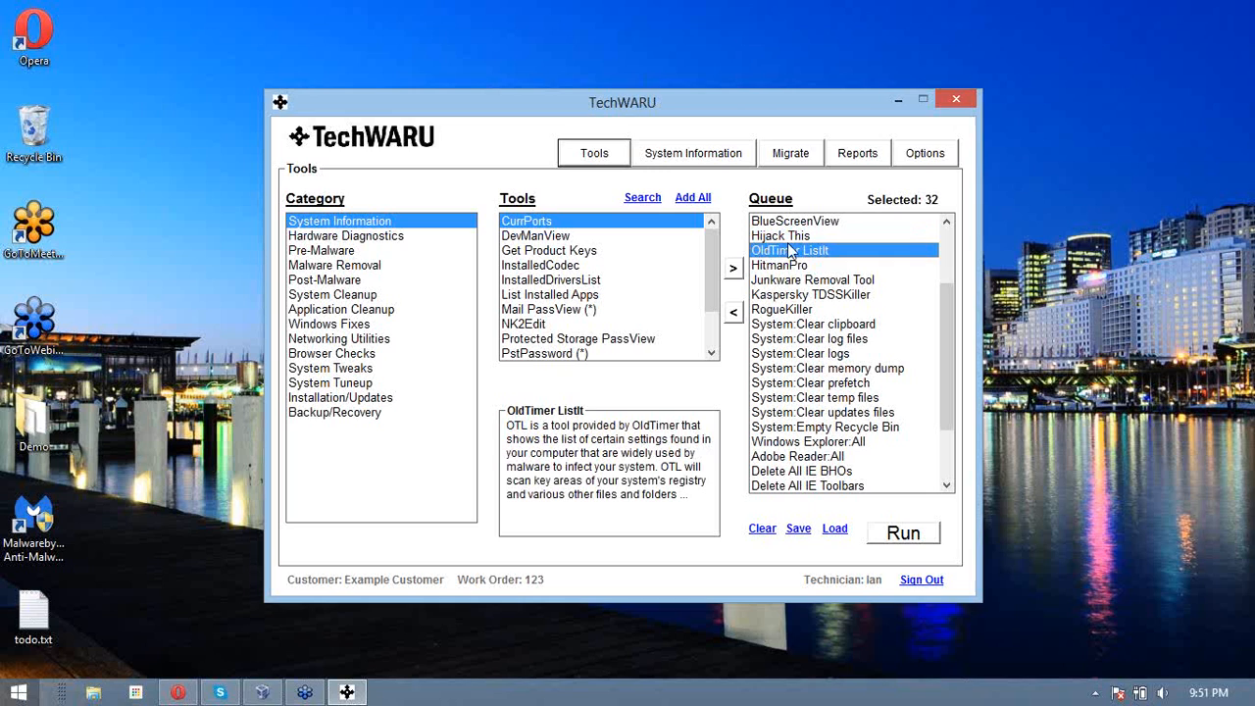
left_click(781, 264)
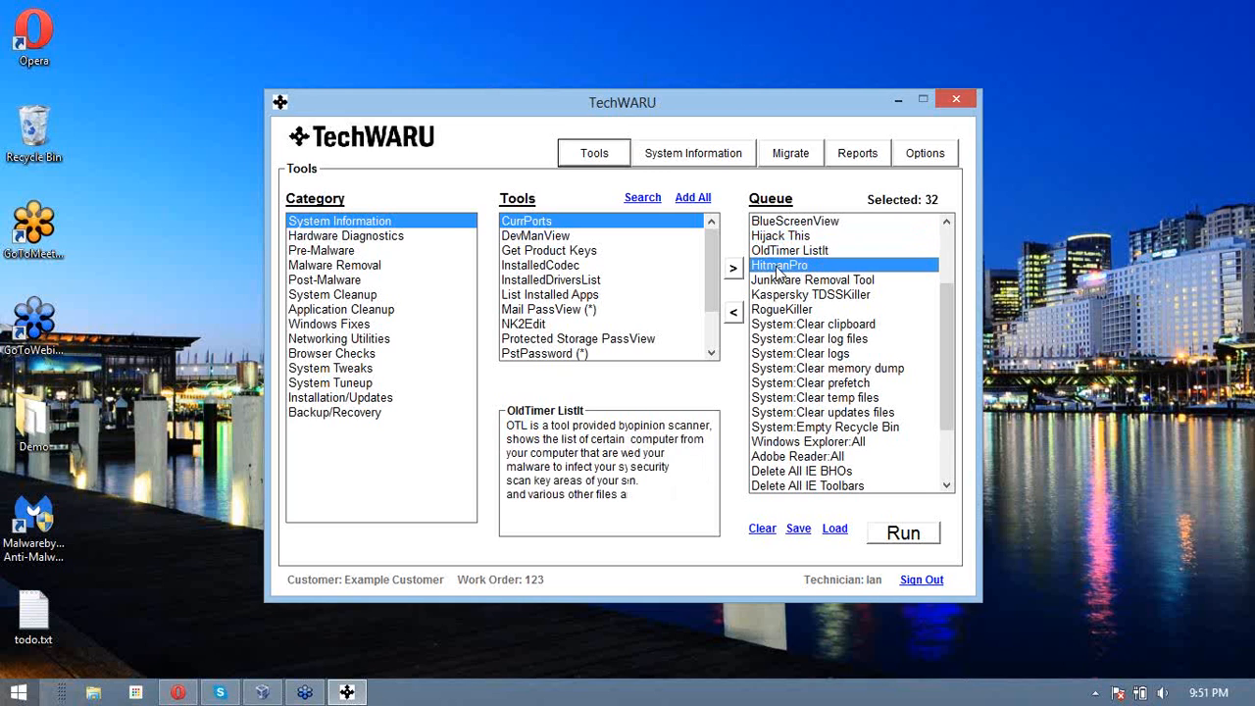
- Review Junkware Removal Tool, Kaspersky TDSSKiller and RogueKiller, ending with MBRCheck and McAfee Stinger queued (34 tools)
left_click(812, 279)
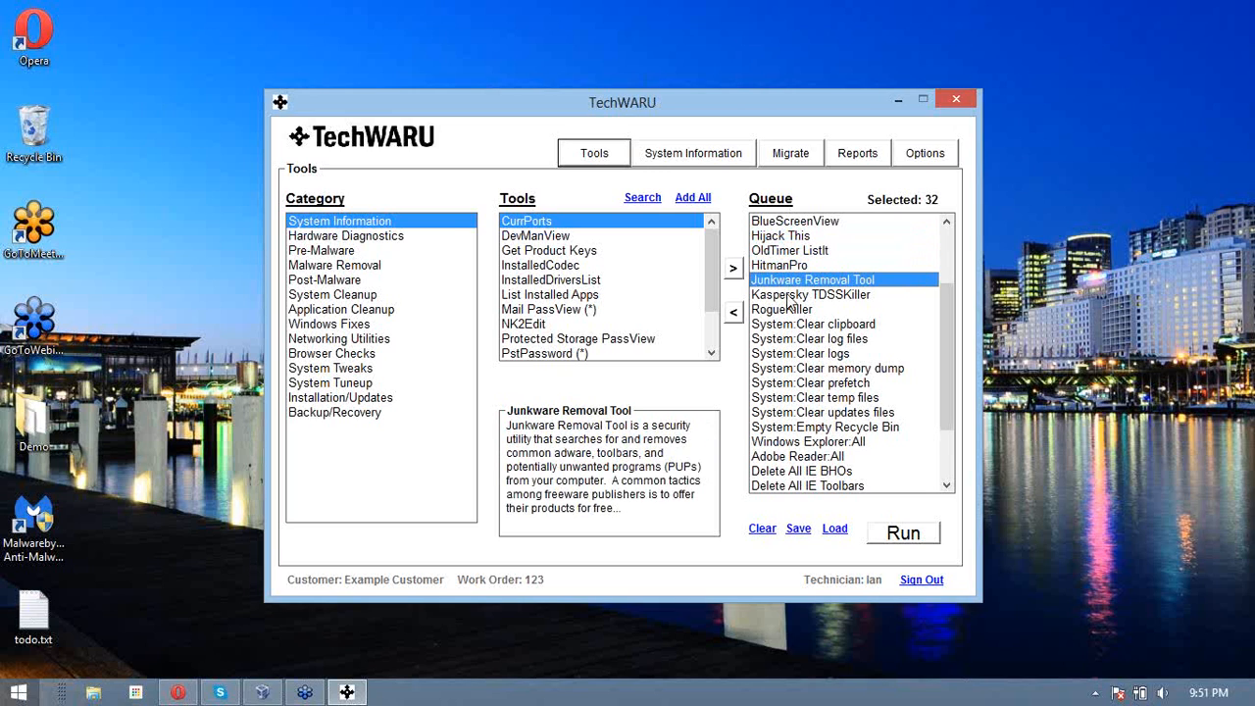
left_click(812, 294)
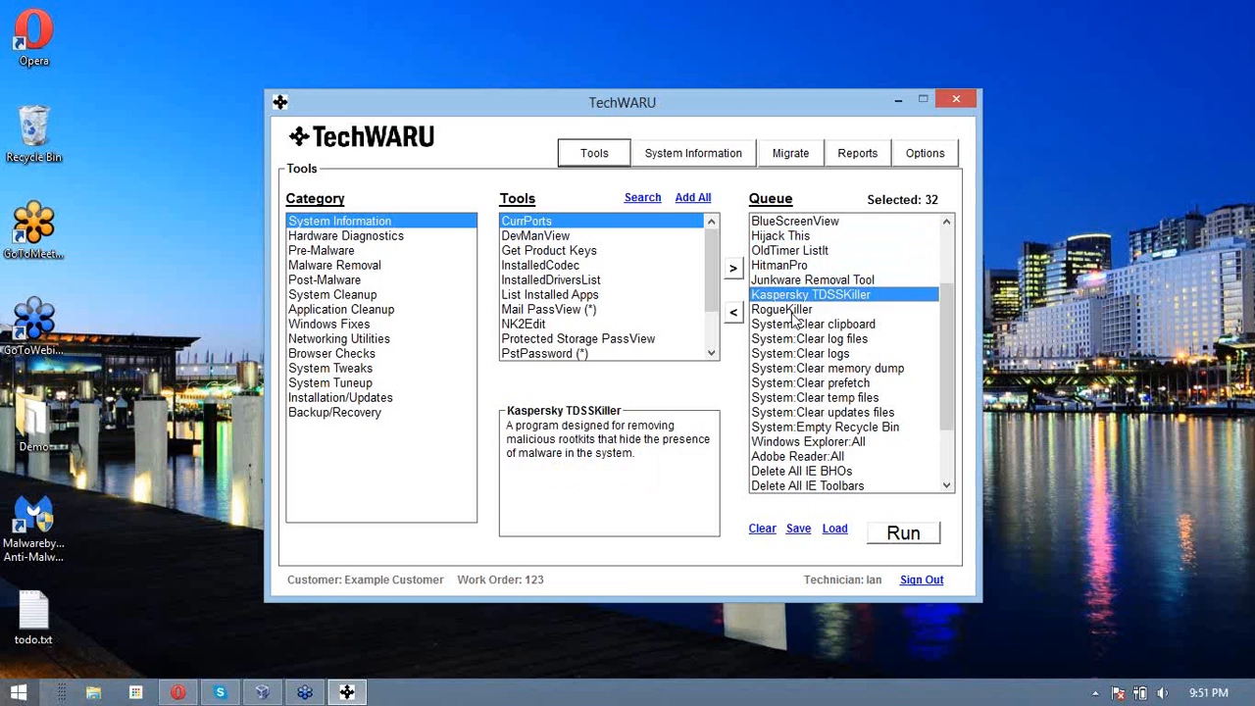
left_click(780, 309)
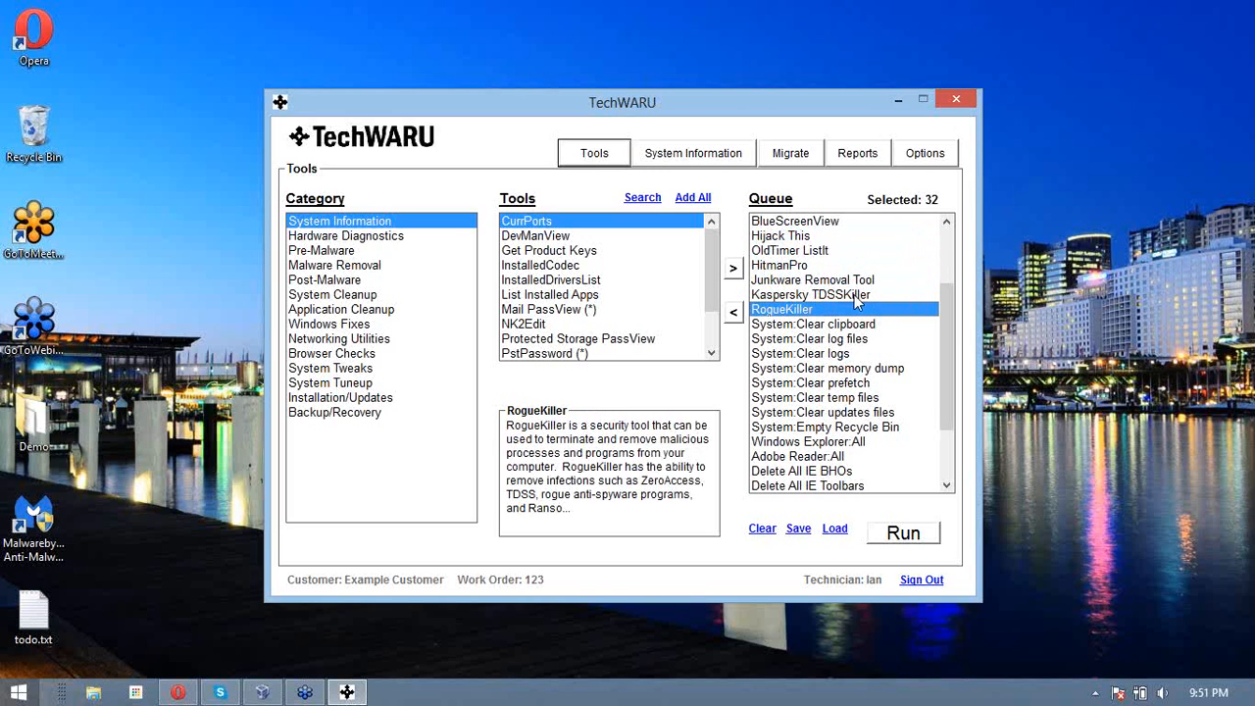
mouse_move(827, 362)
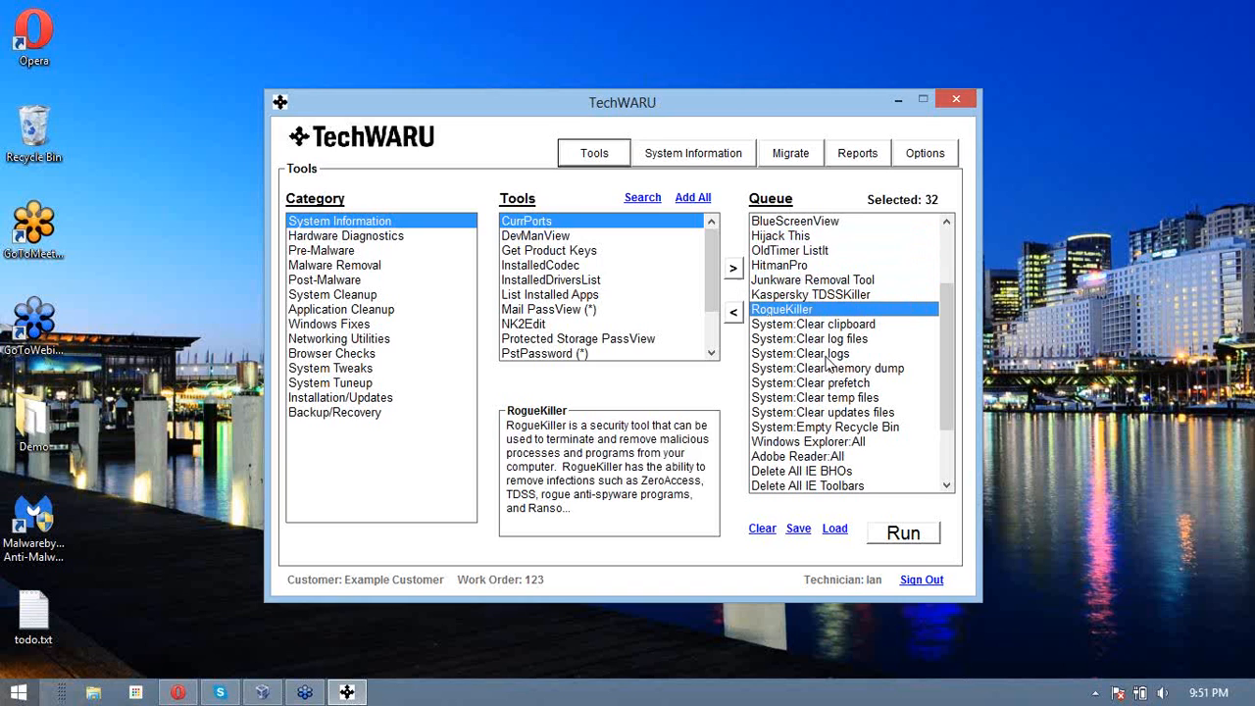
left_click(835, 527)
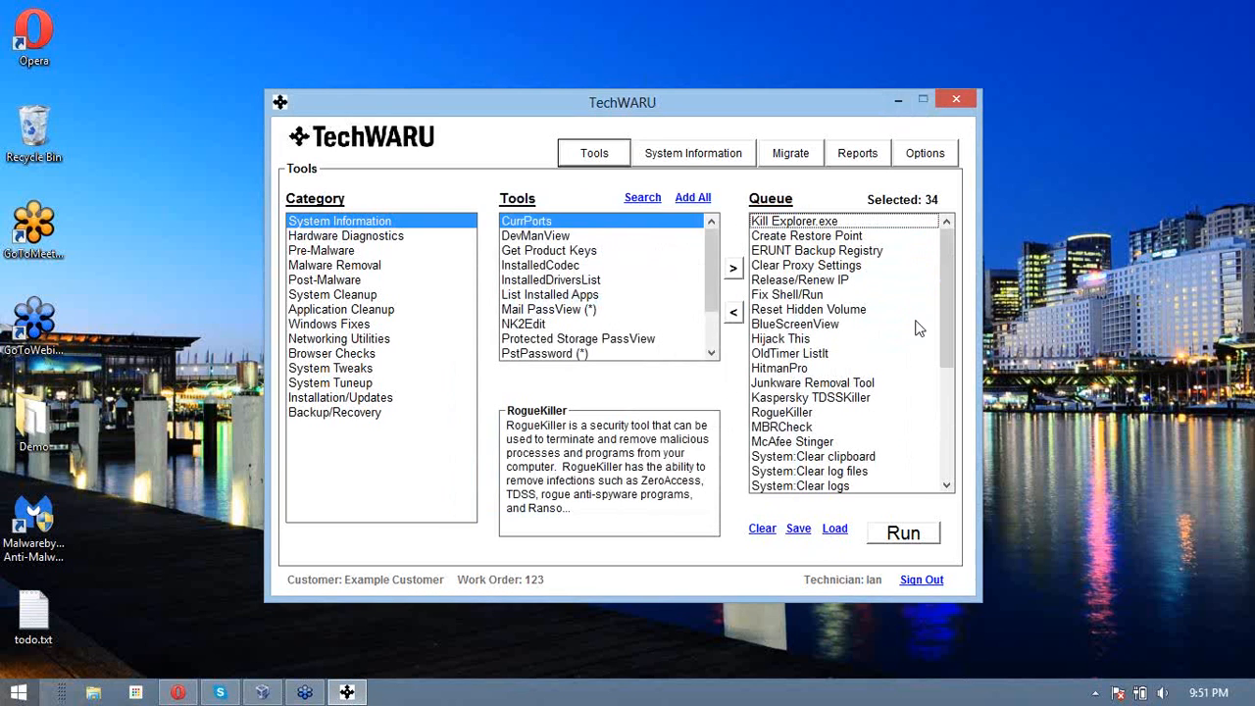
- Remove McAfee Stinger and MBRCheck from the queue, returning it to 32 tools
scroll("down", 3)
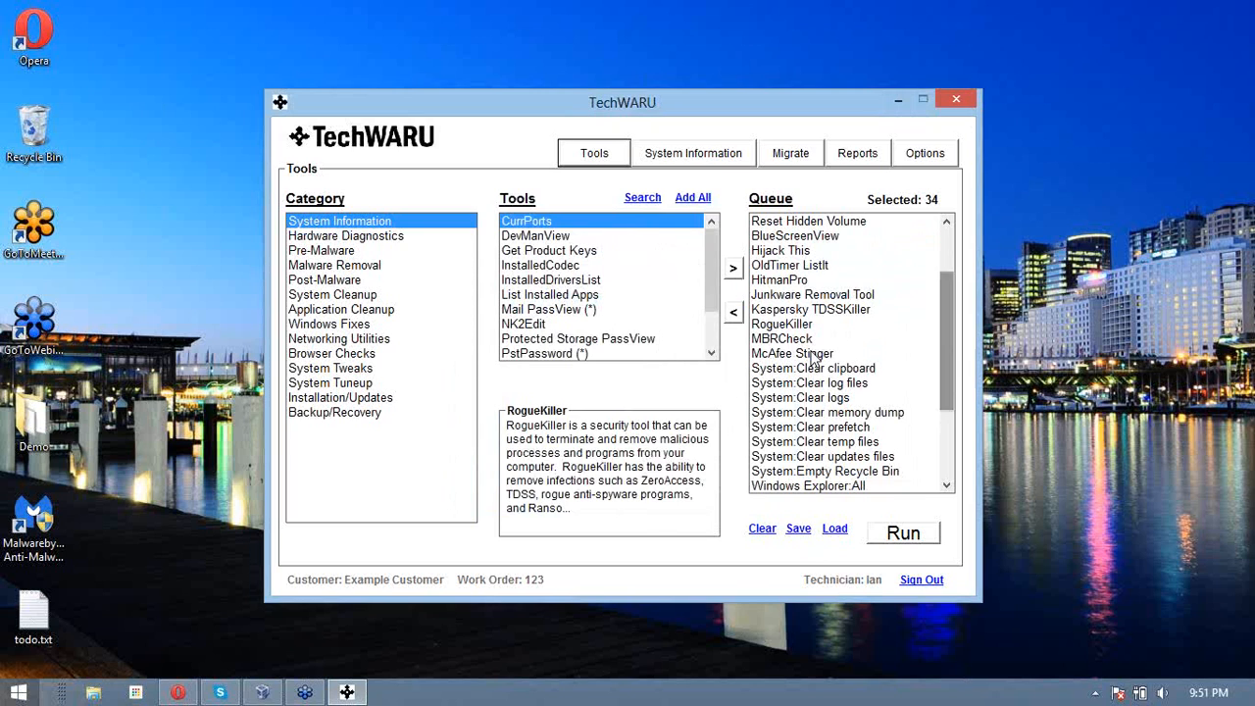
left_click(835, 528)
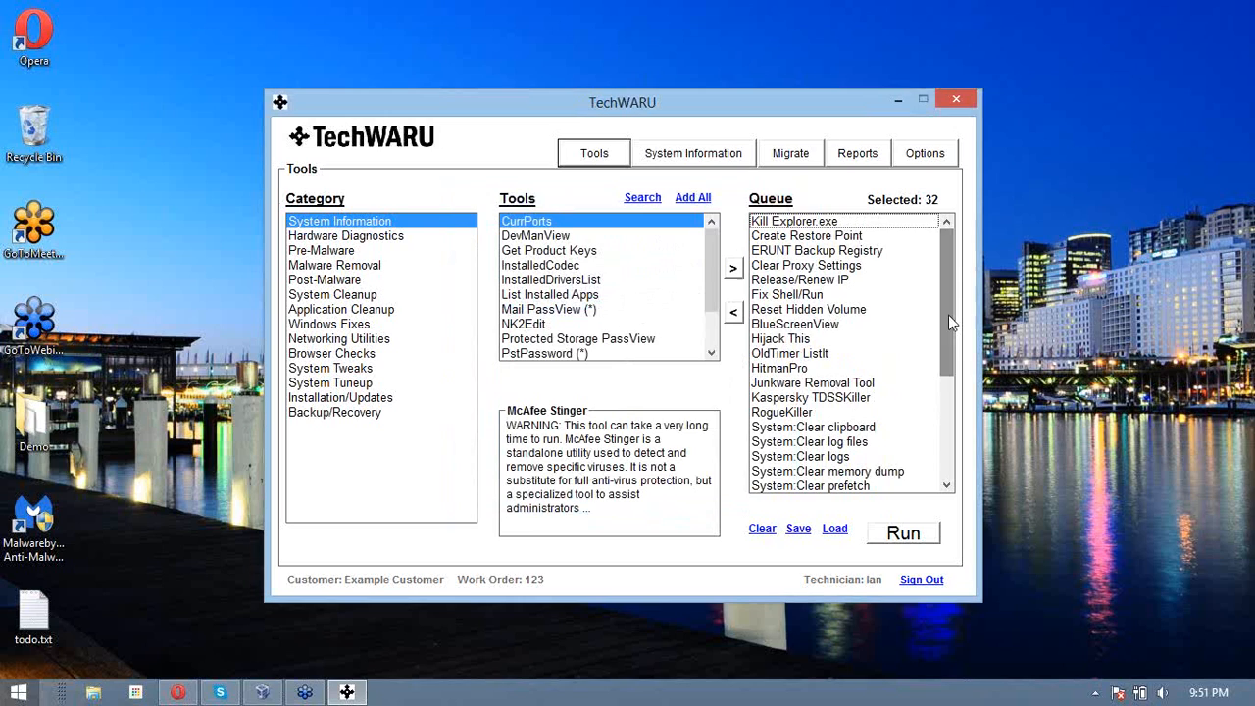
scroll("down", 3)
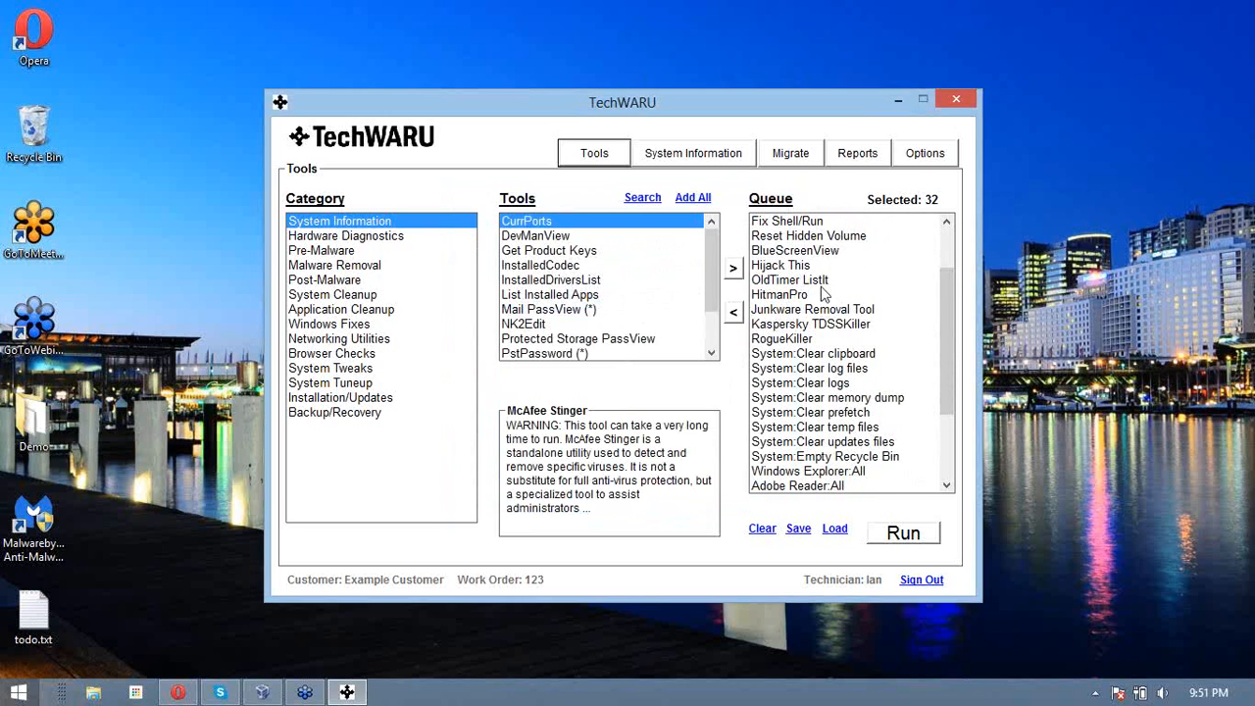
mouse_move(793, 341)
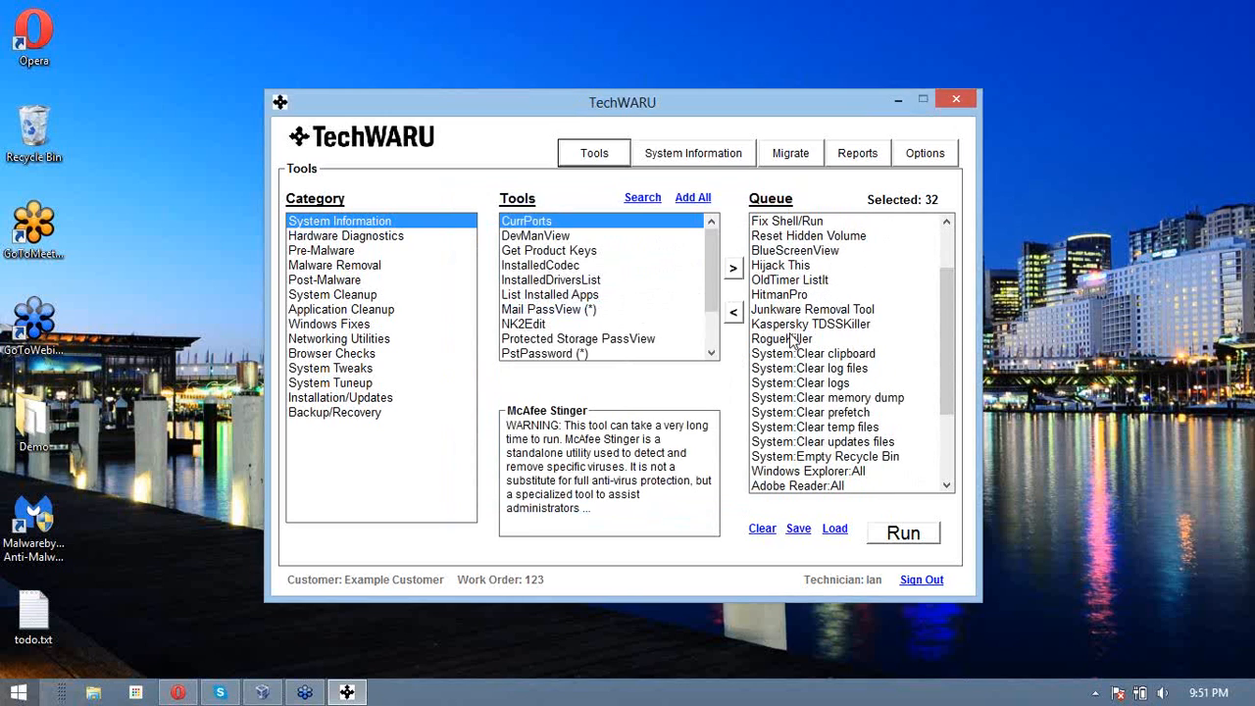
mouse_move(931, 351)
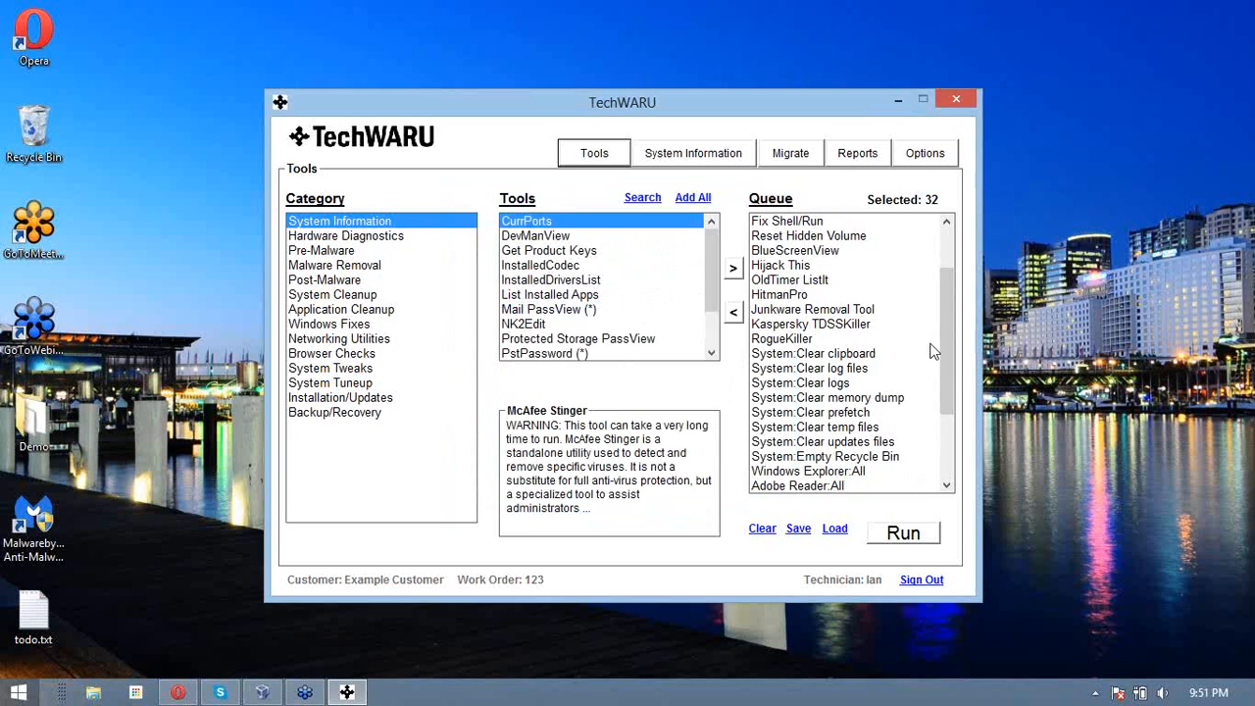
scroll("down", 3)
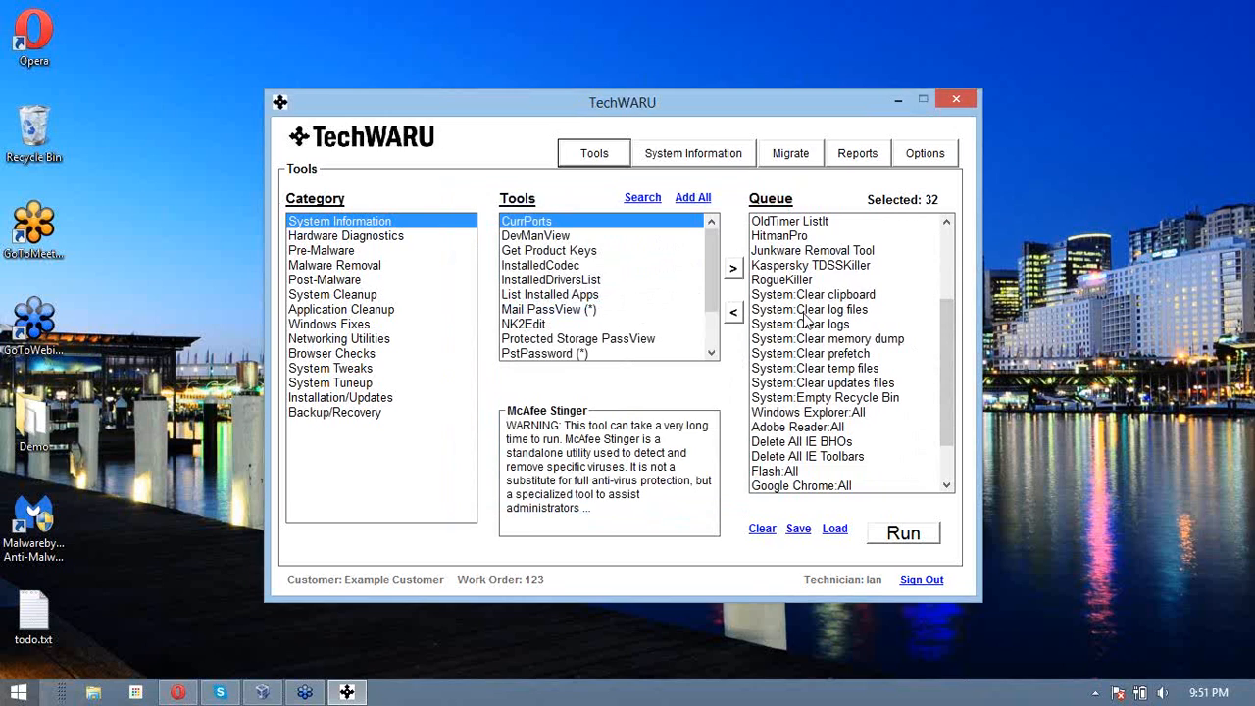
scroll("down", 3)
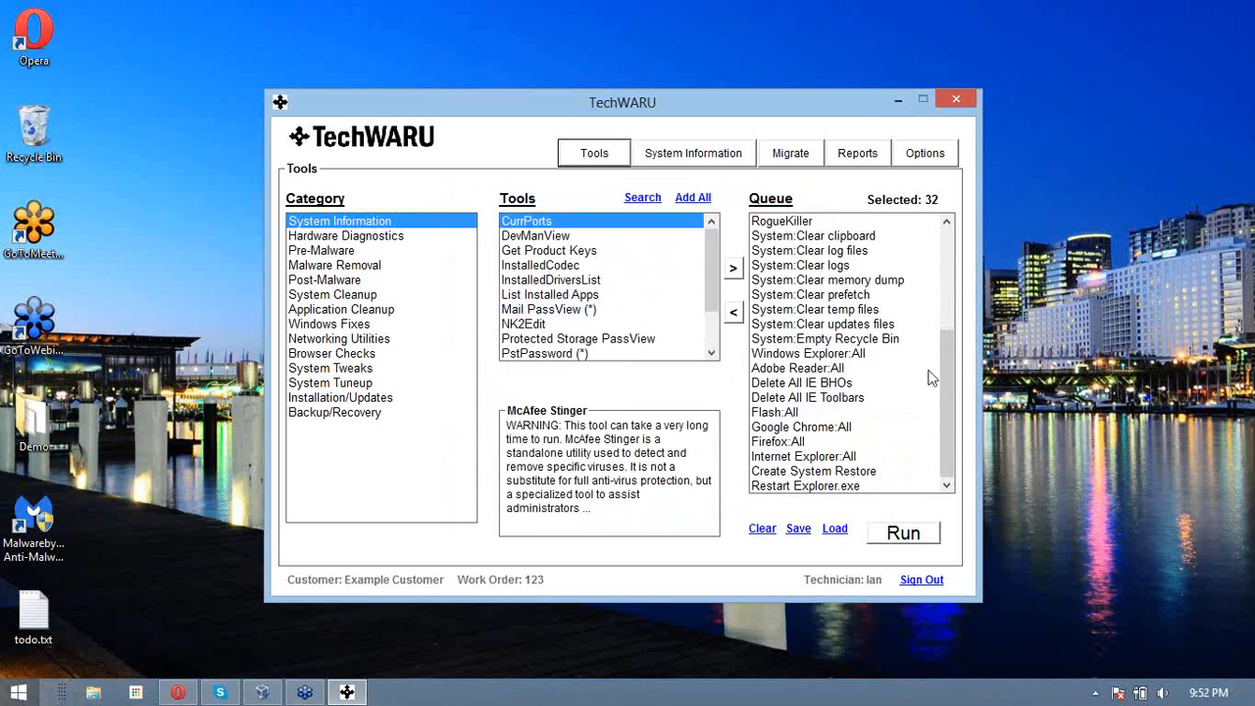
mouse_move(800, 385)
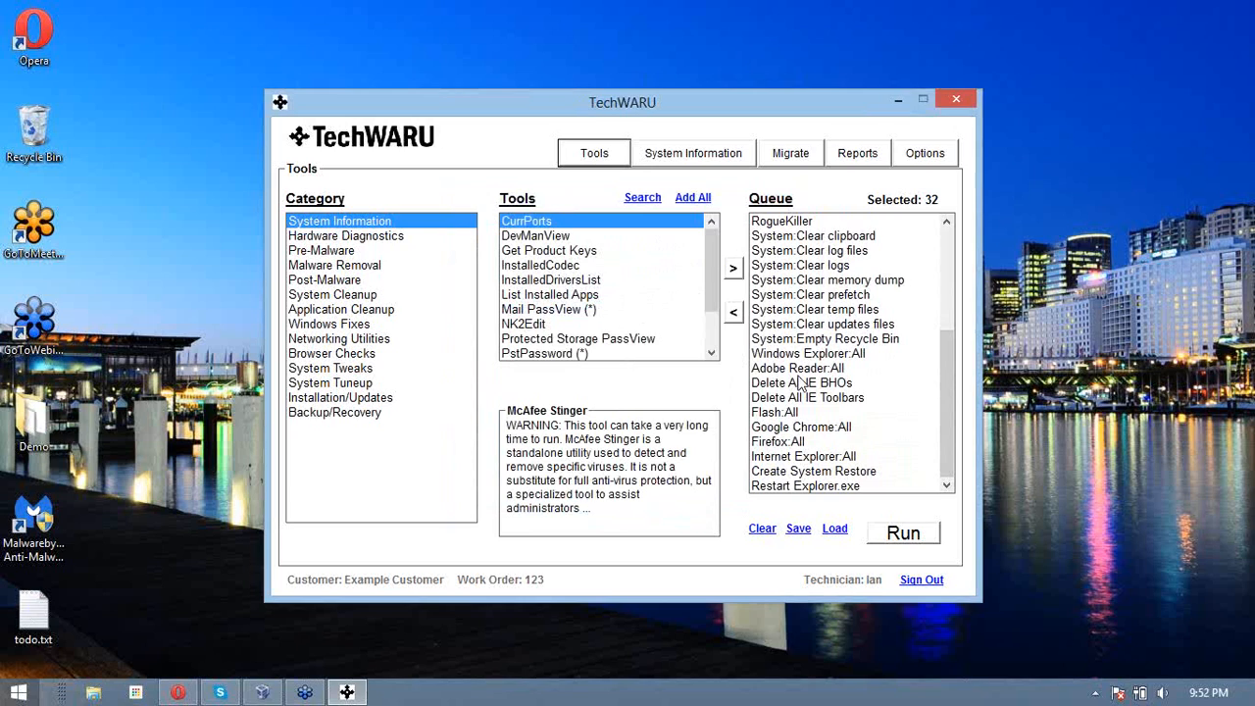
mouse_move(832, 390)
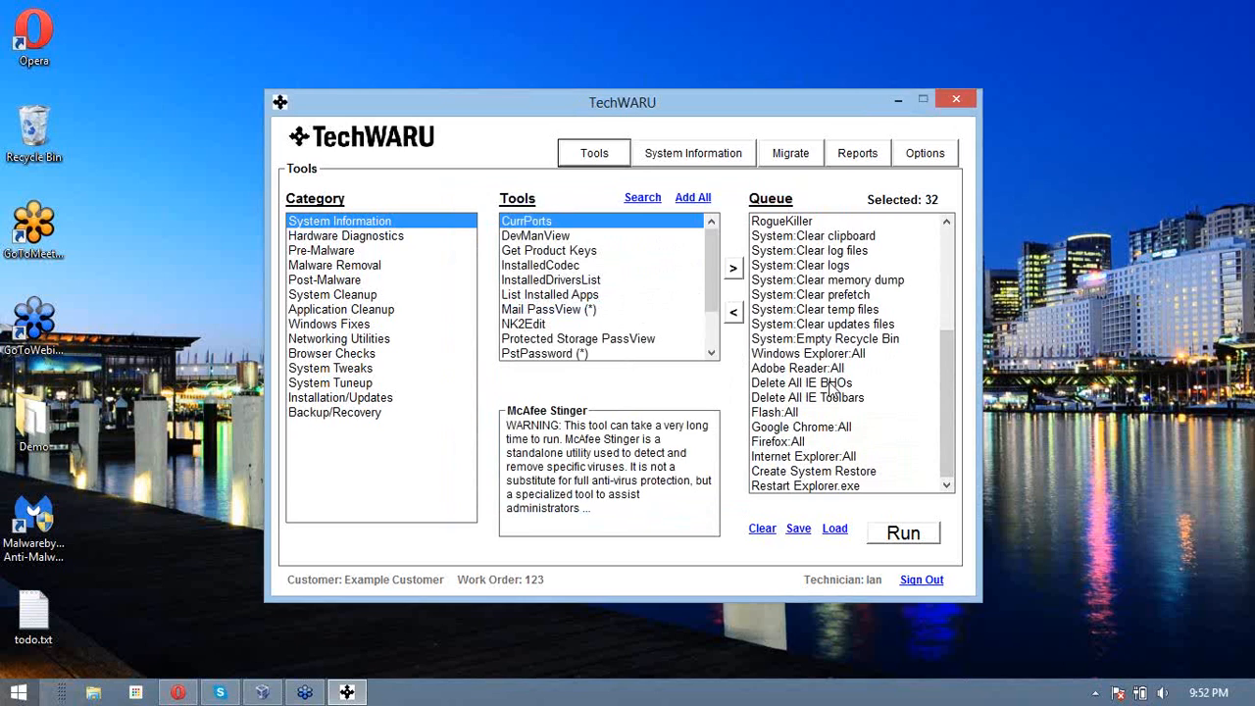
mouse_move(793, 416)
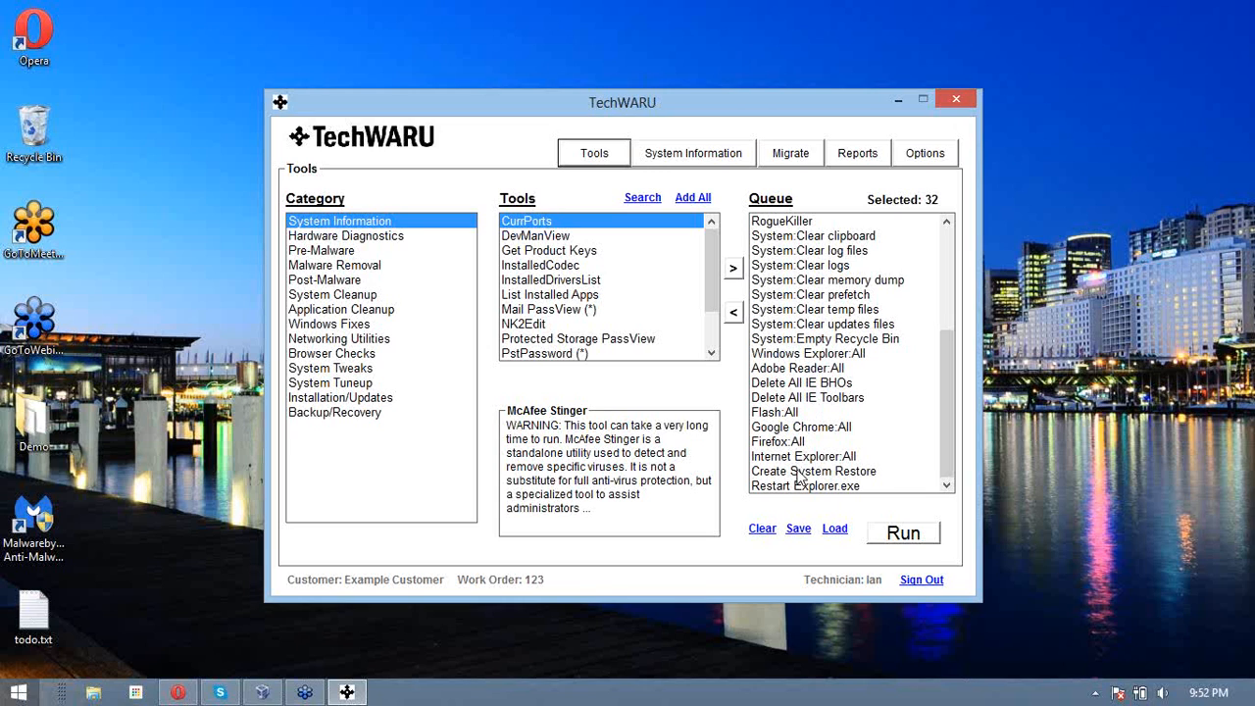
left_click(812, 471)
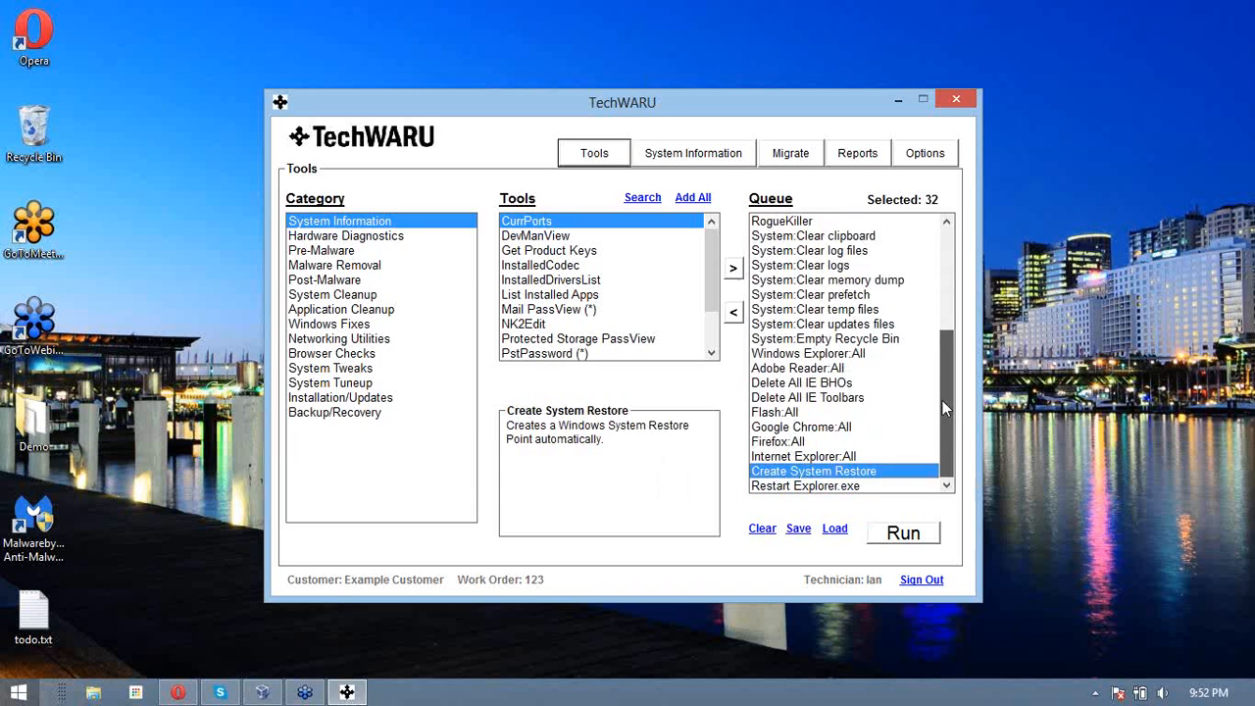
left_click(808, 396)
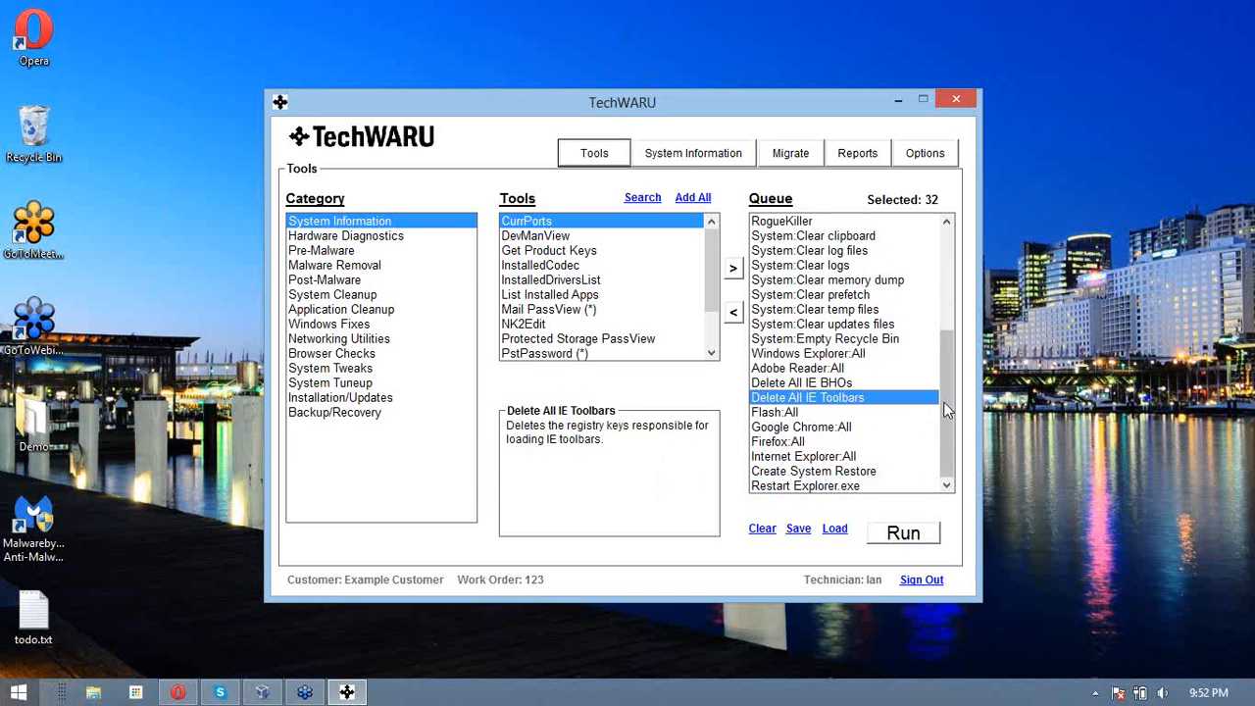
left_click(774, 412)
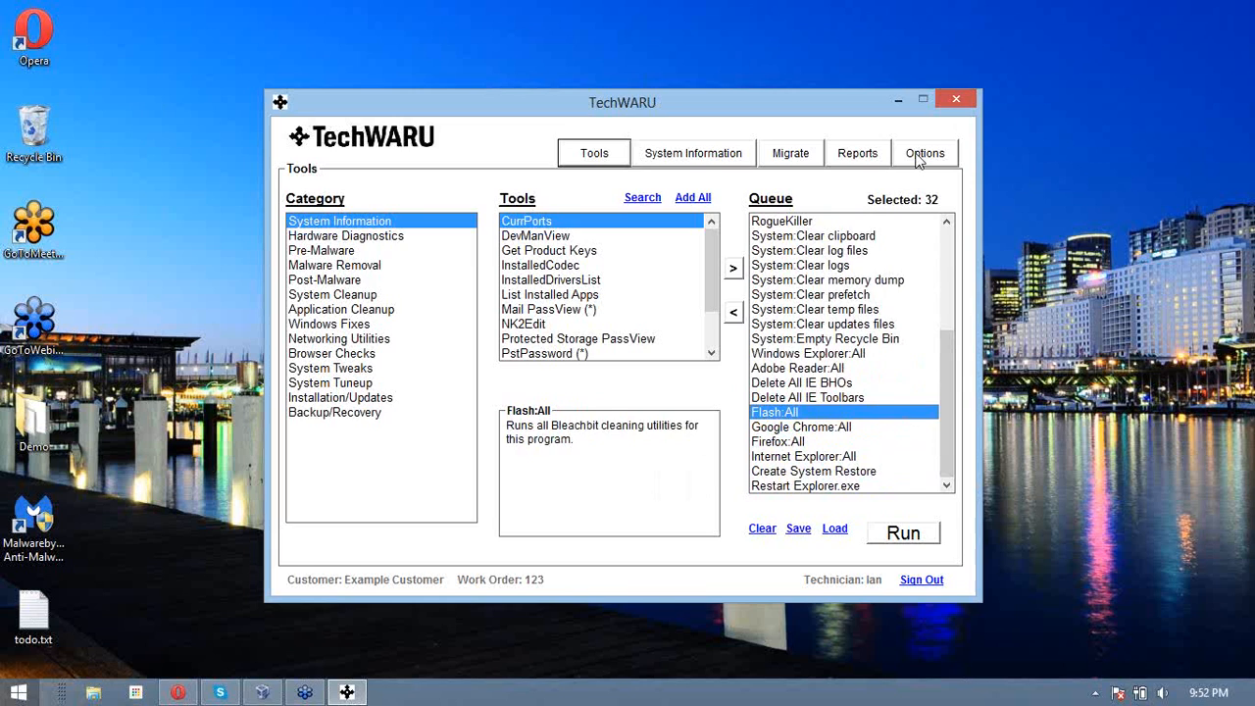
left_click(925, 153)
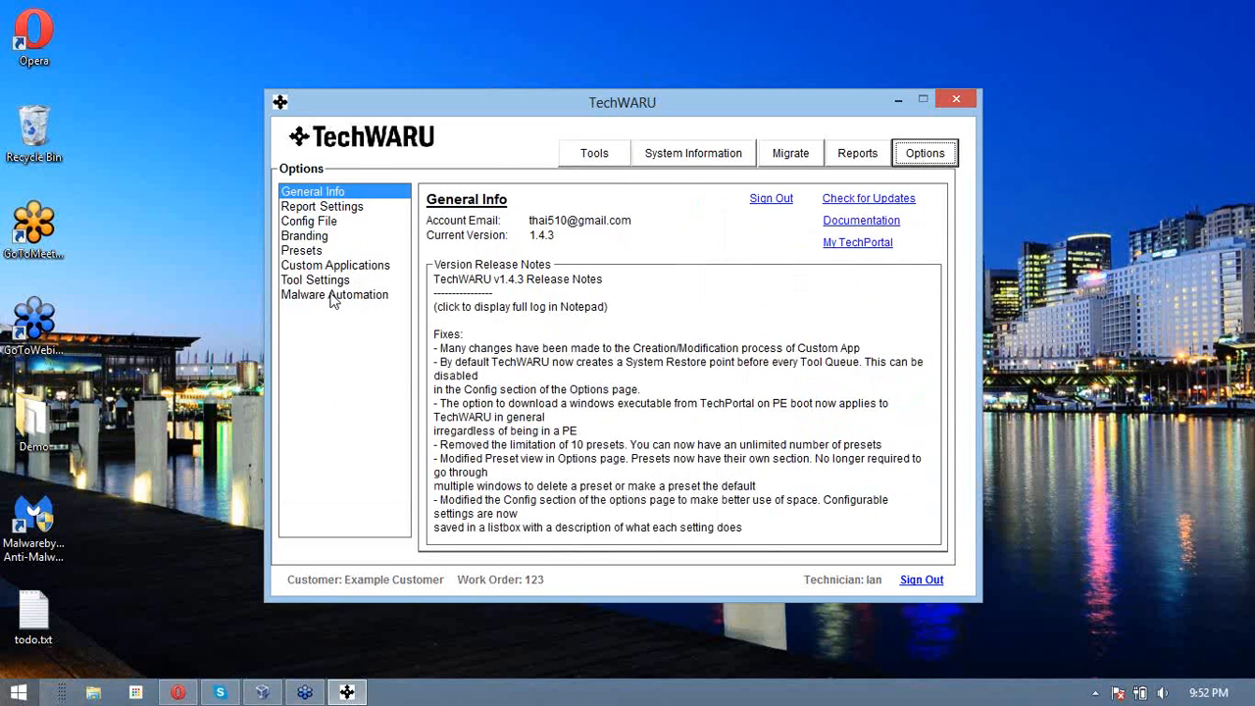
left_click(333, 294)
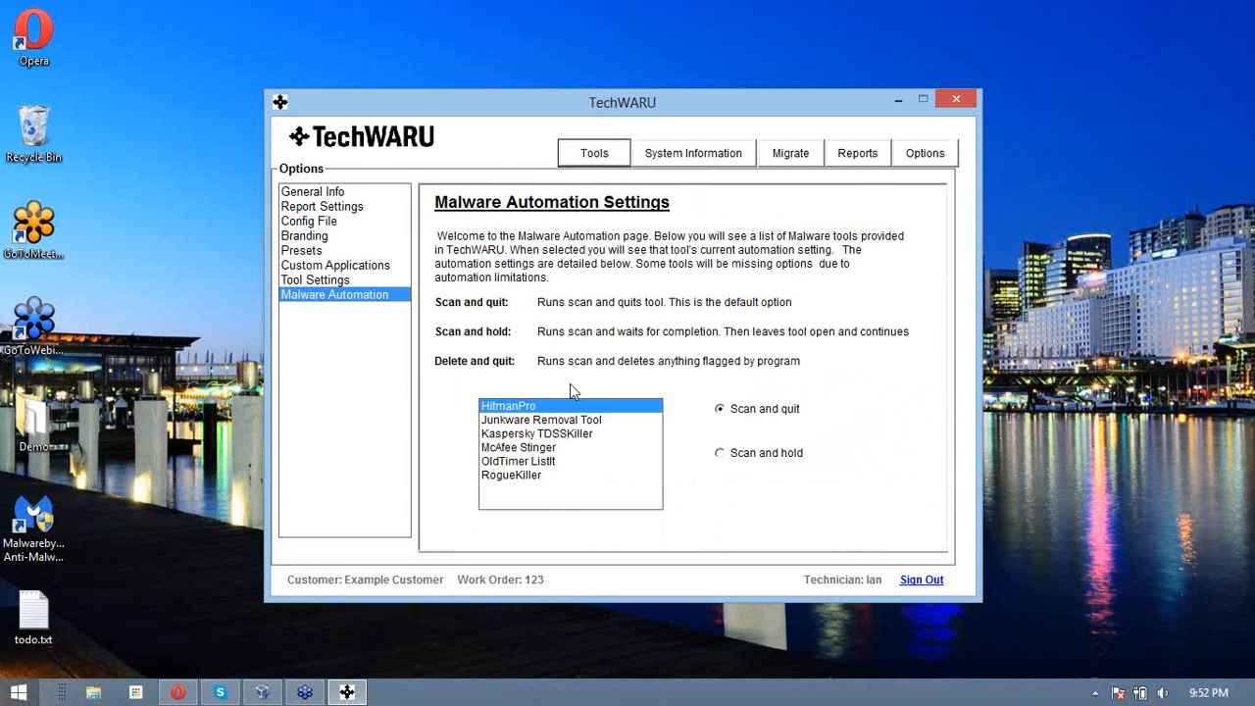
left_click(518, 447)
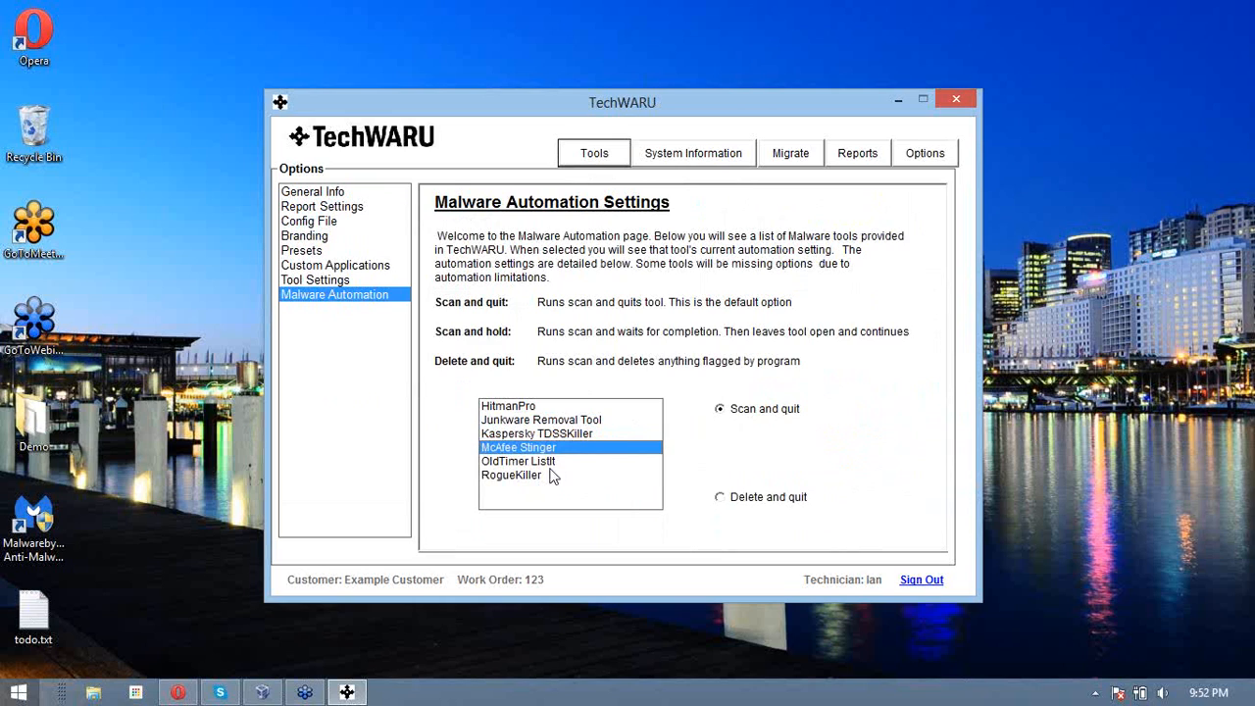
left_click(508, 404)
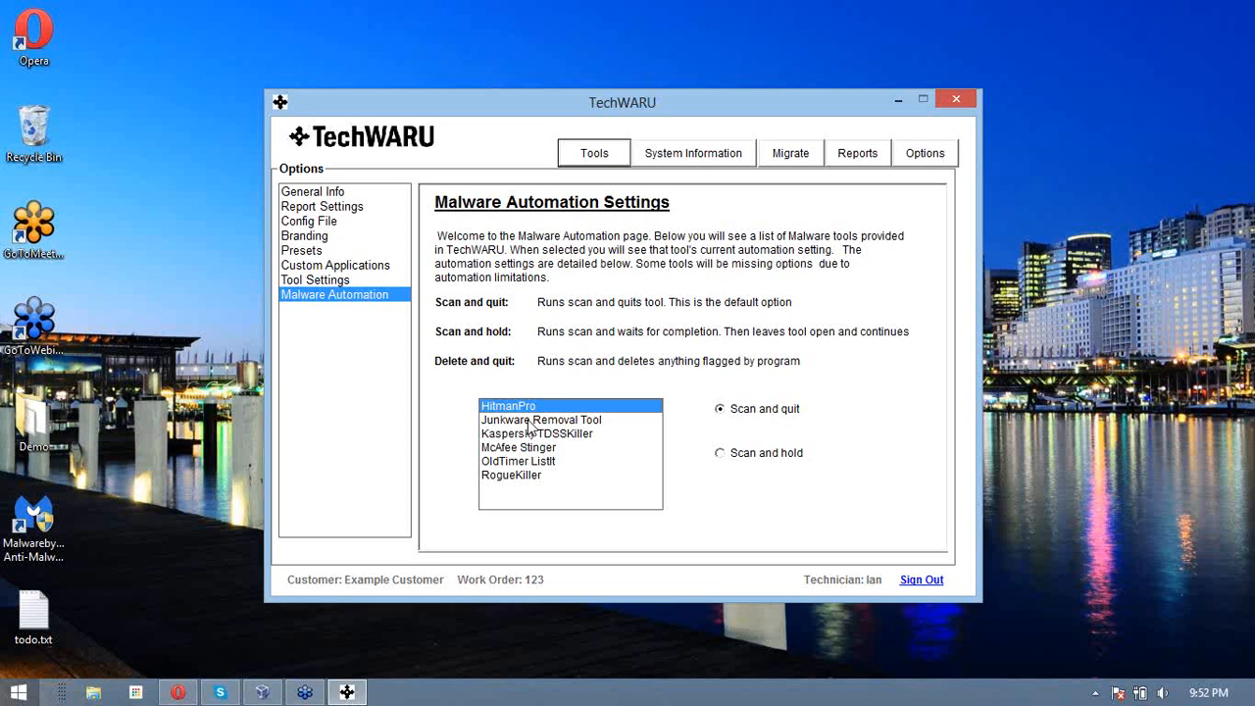
mouse_move(737, 424)
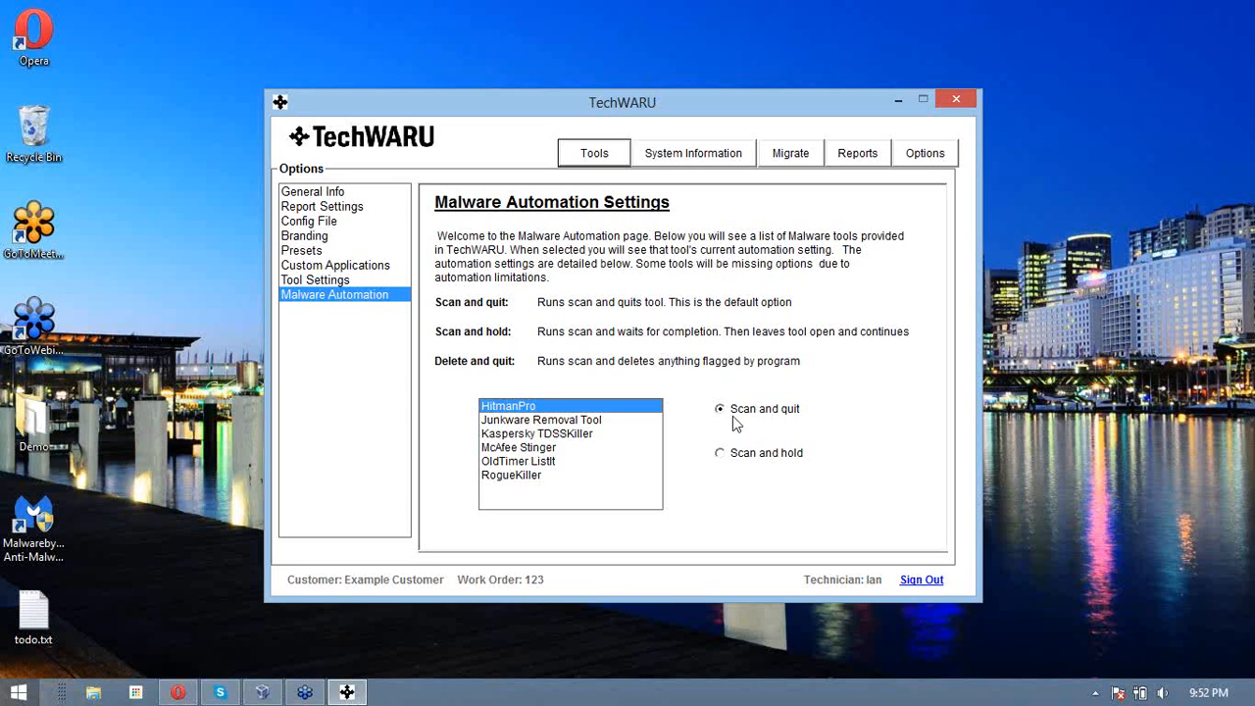
mouse_move(500, 304)
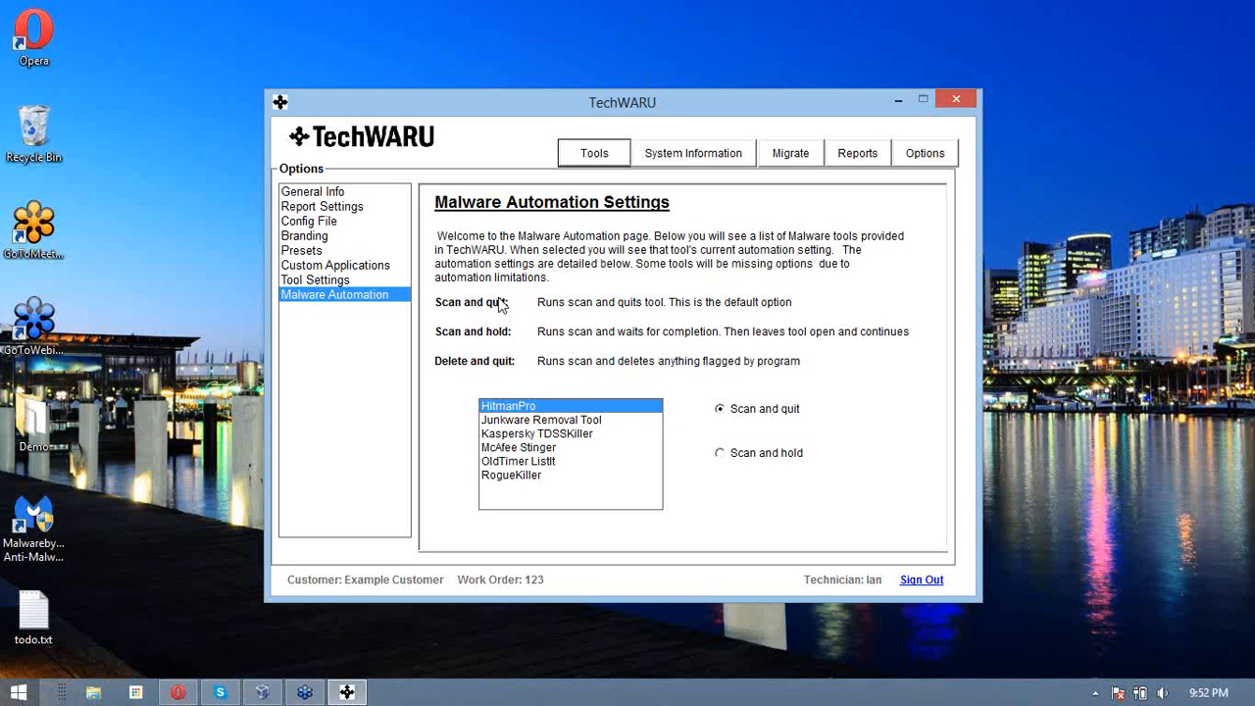
mouse_move(498, 312)
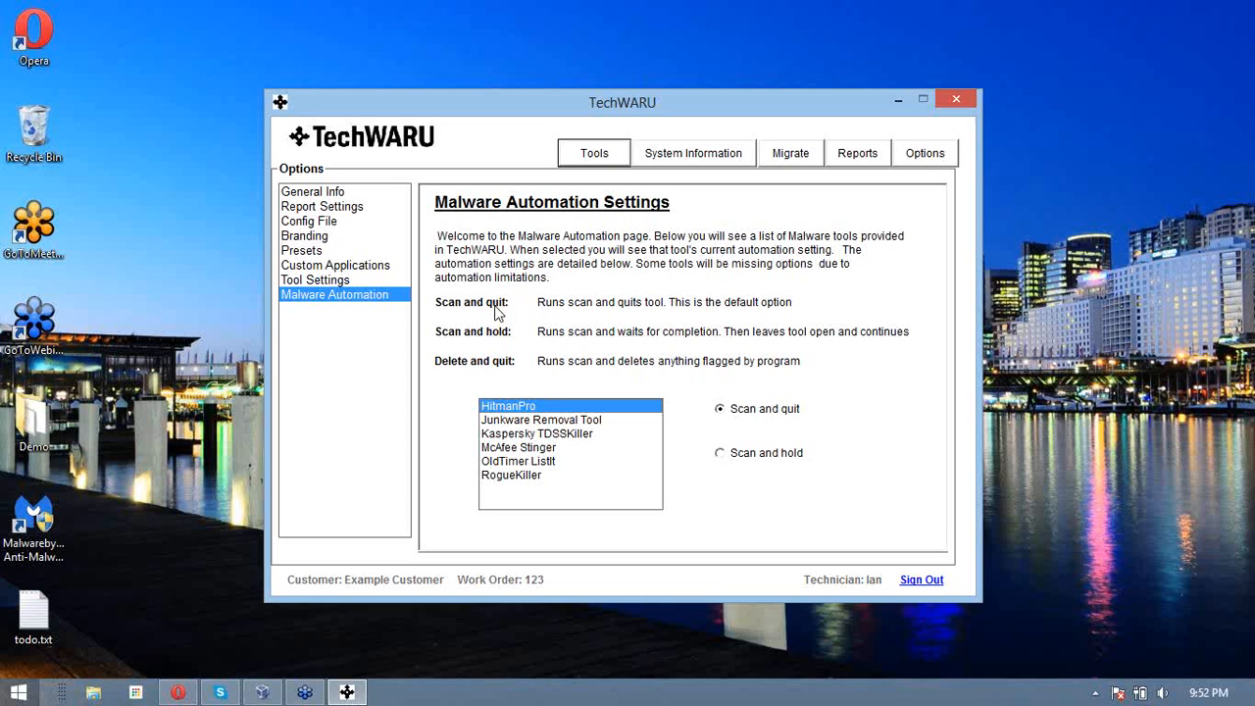
mouse_move(478, 349)
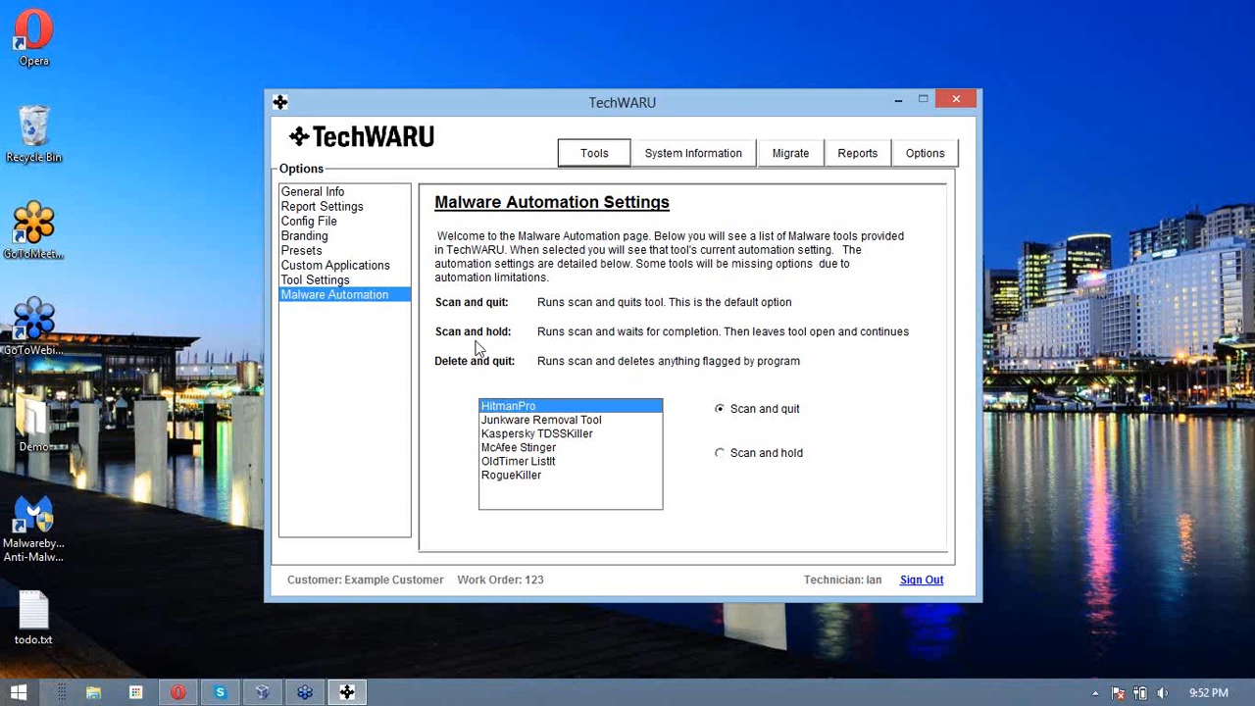
mouse_move(481, 341)
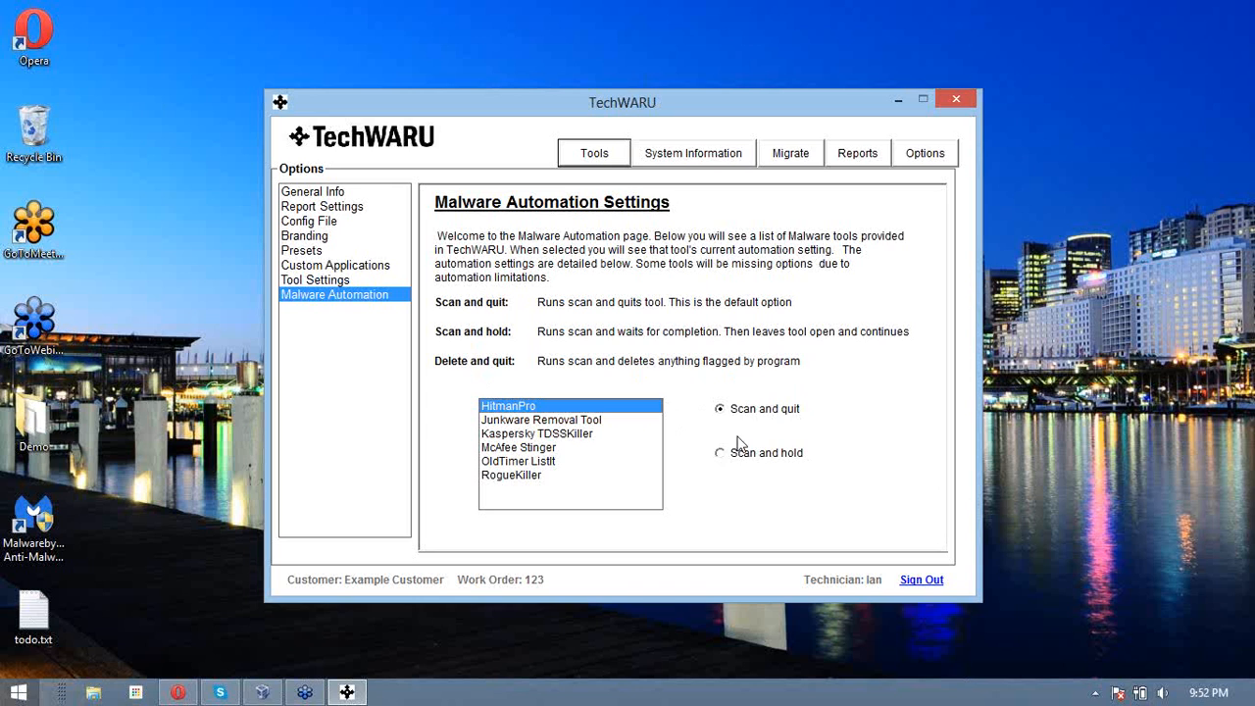
left_click(592, 153)
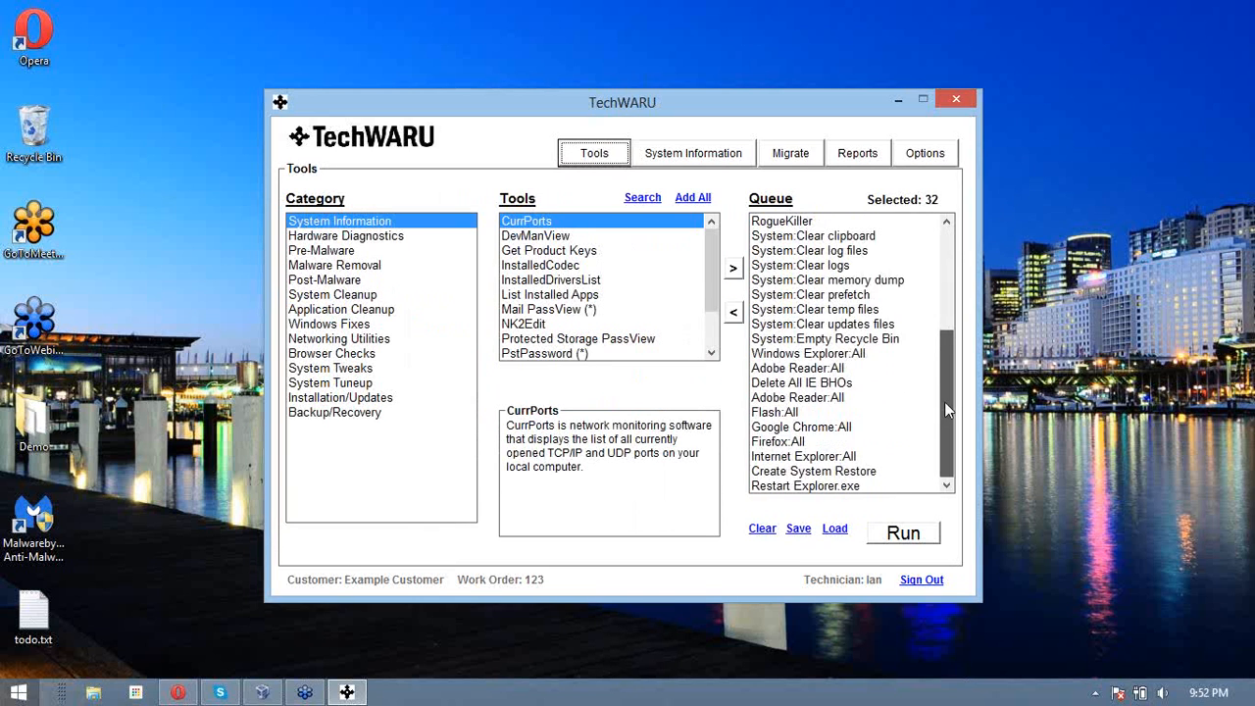
- Run the 32-tool queue, which proceeds to Create Restore Point as tool 2 of 32
left_click(808, 396)
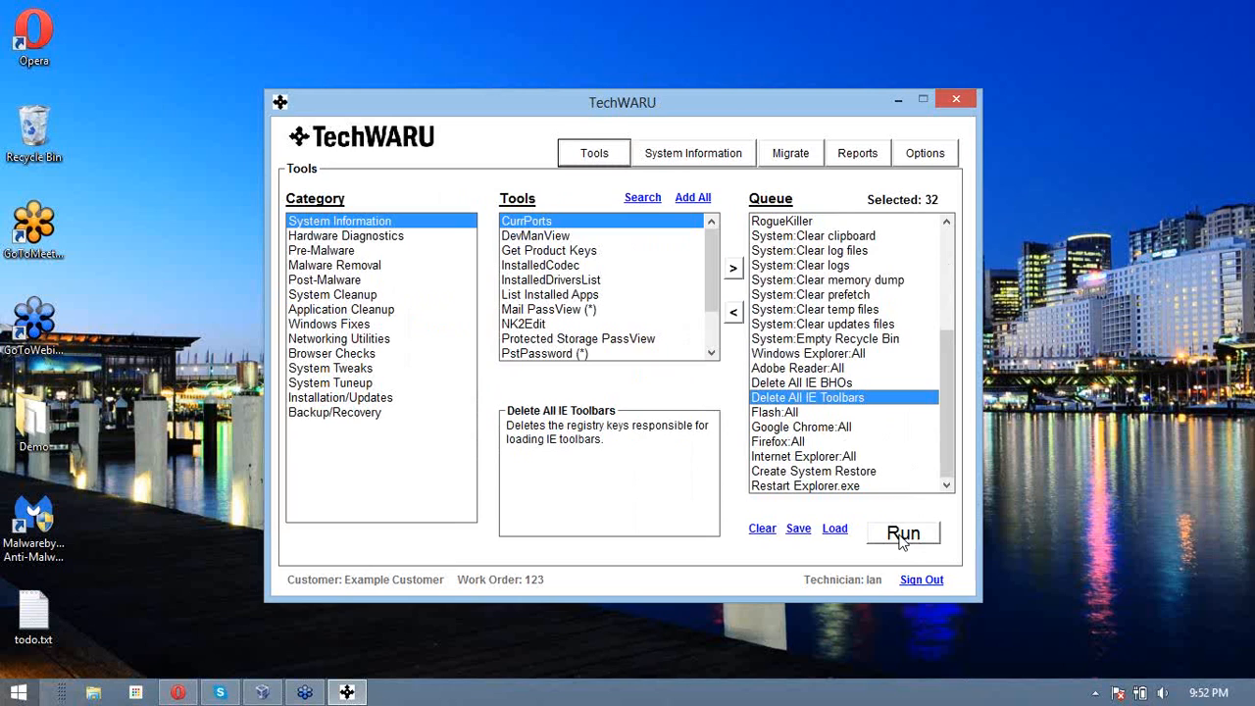
left_click(901, 533)
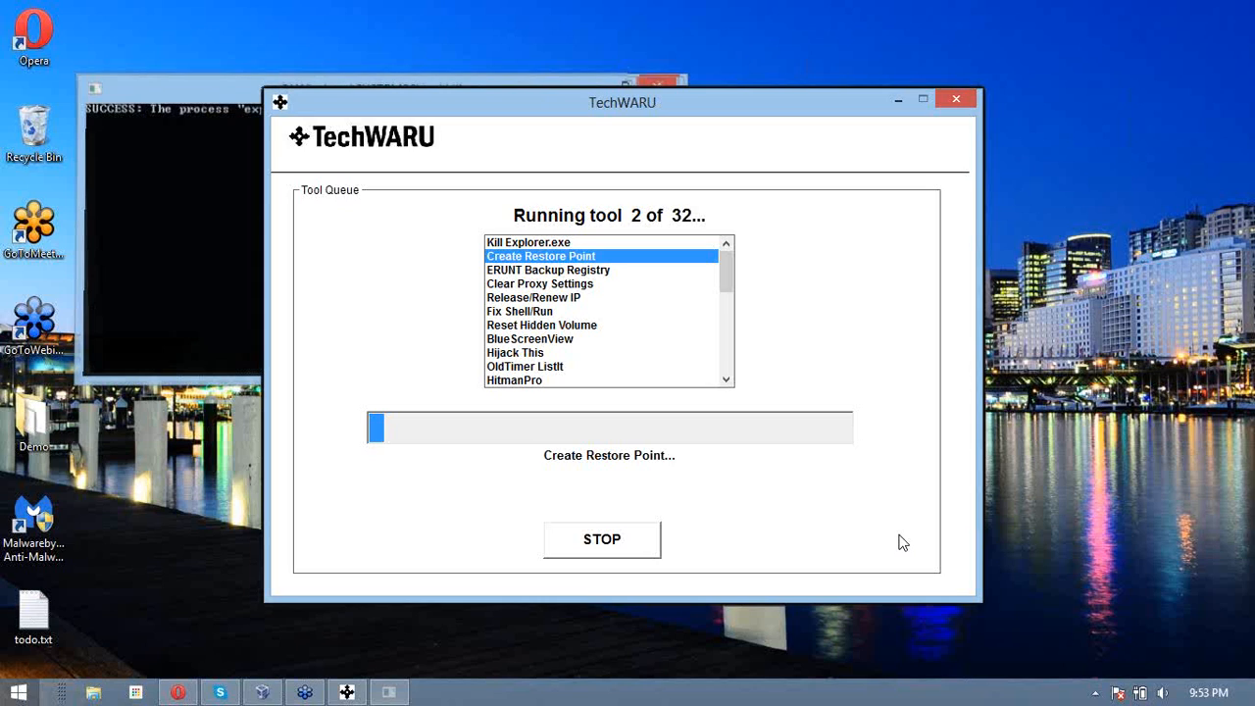
mouse_move(1239, 49)
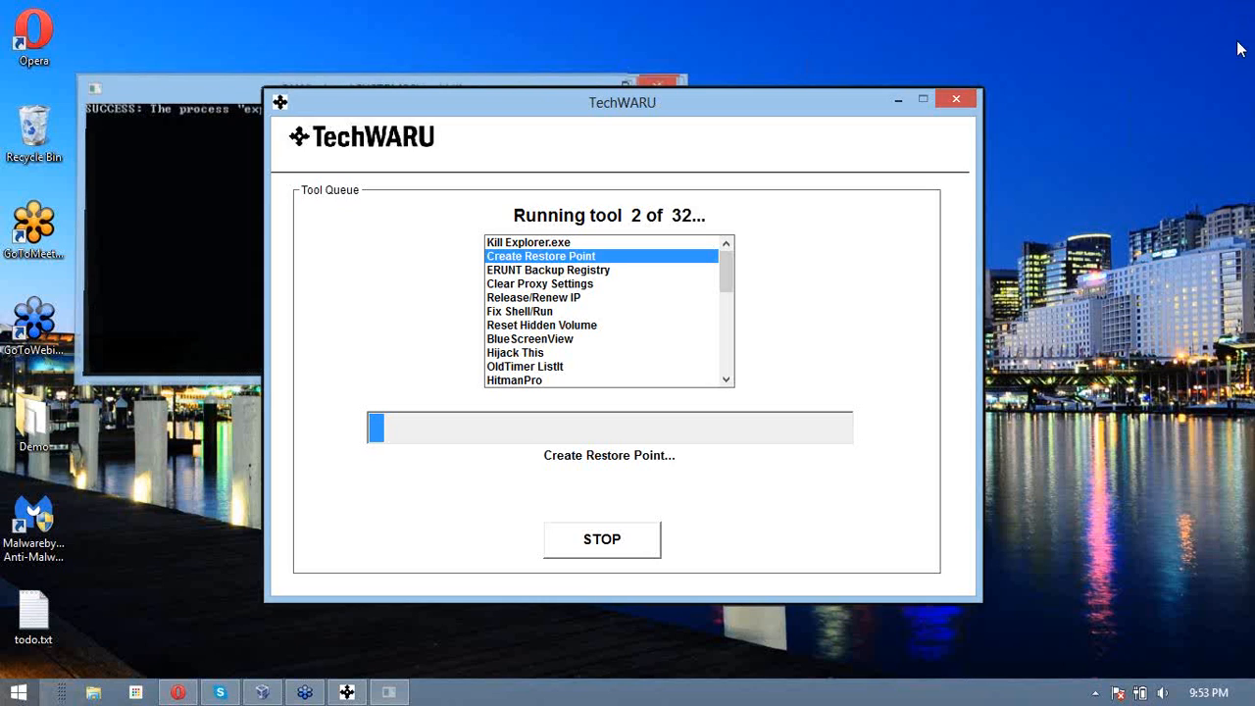